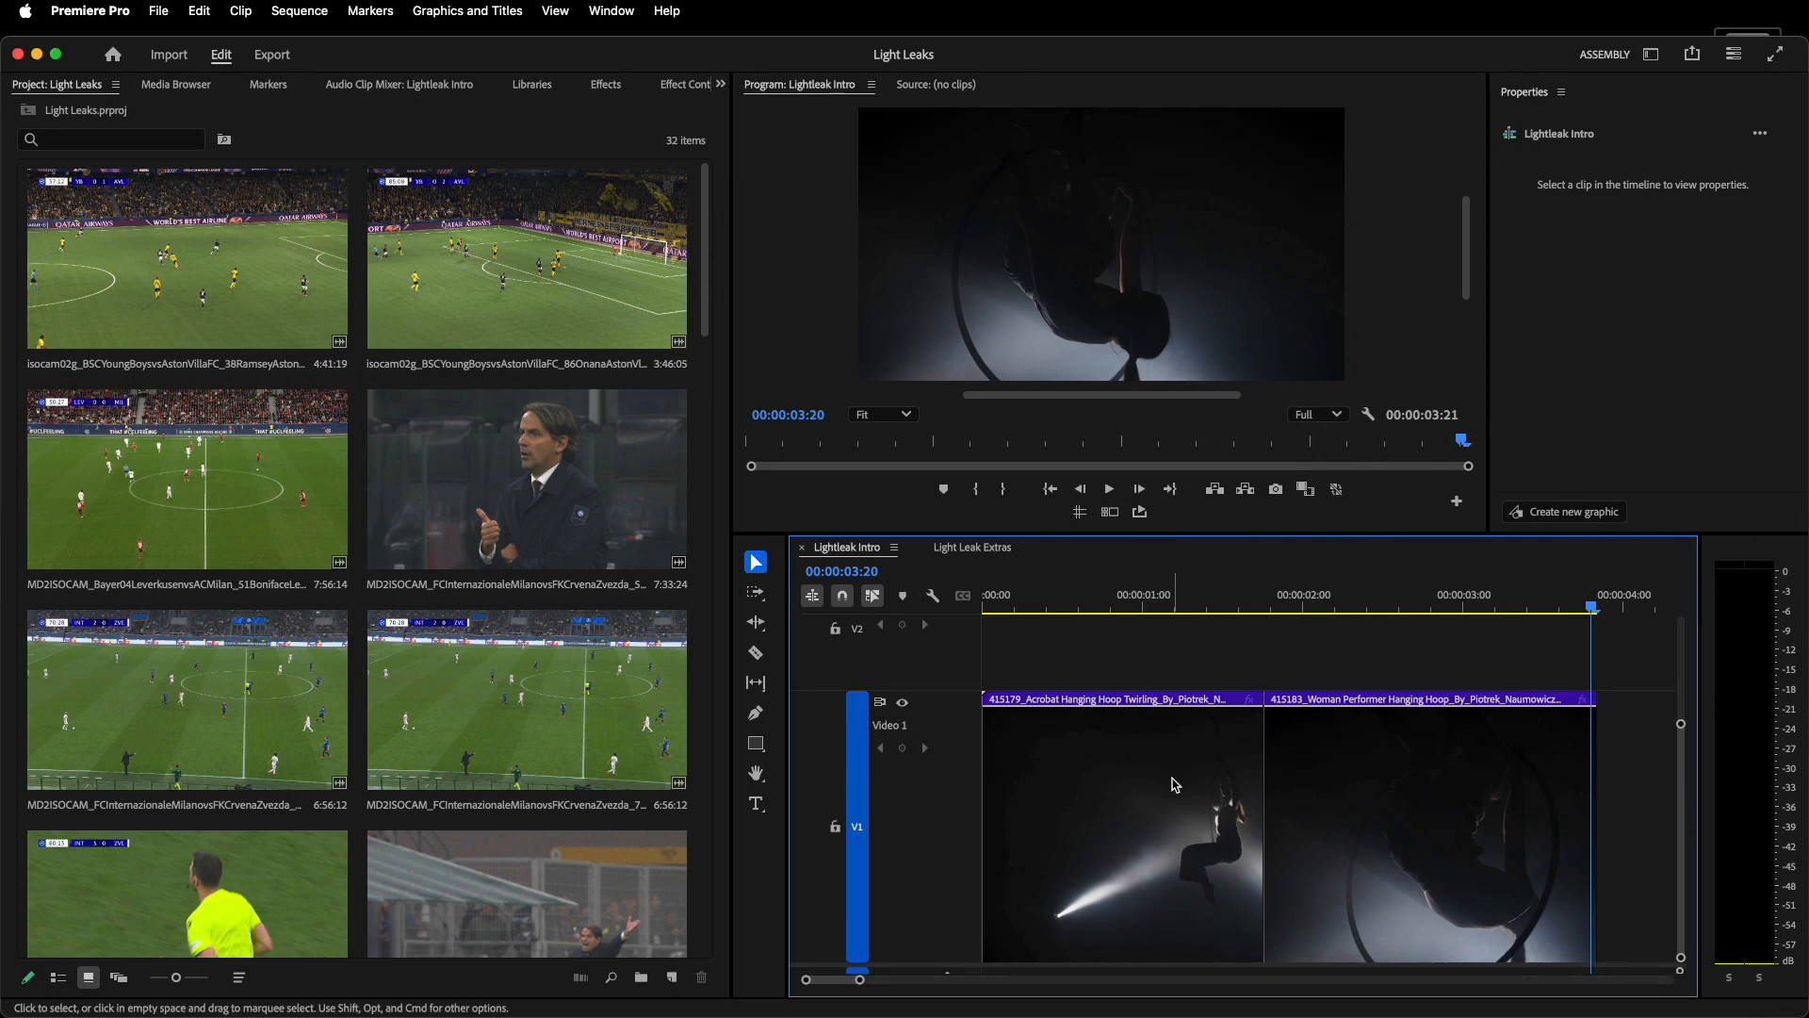
- Show the Sapphire Transitions folder under Video Transitions in the Effects panel
click(605, 85)
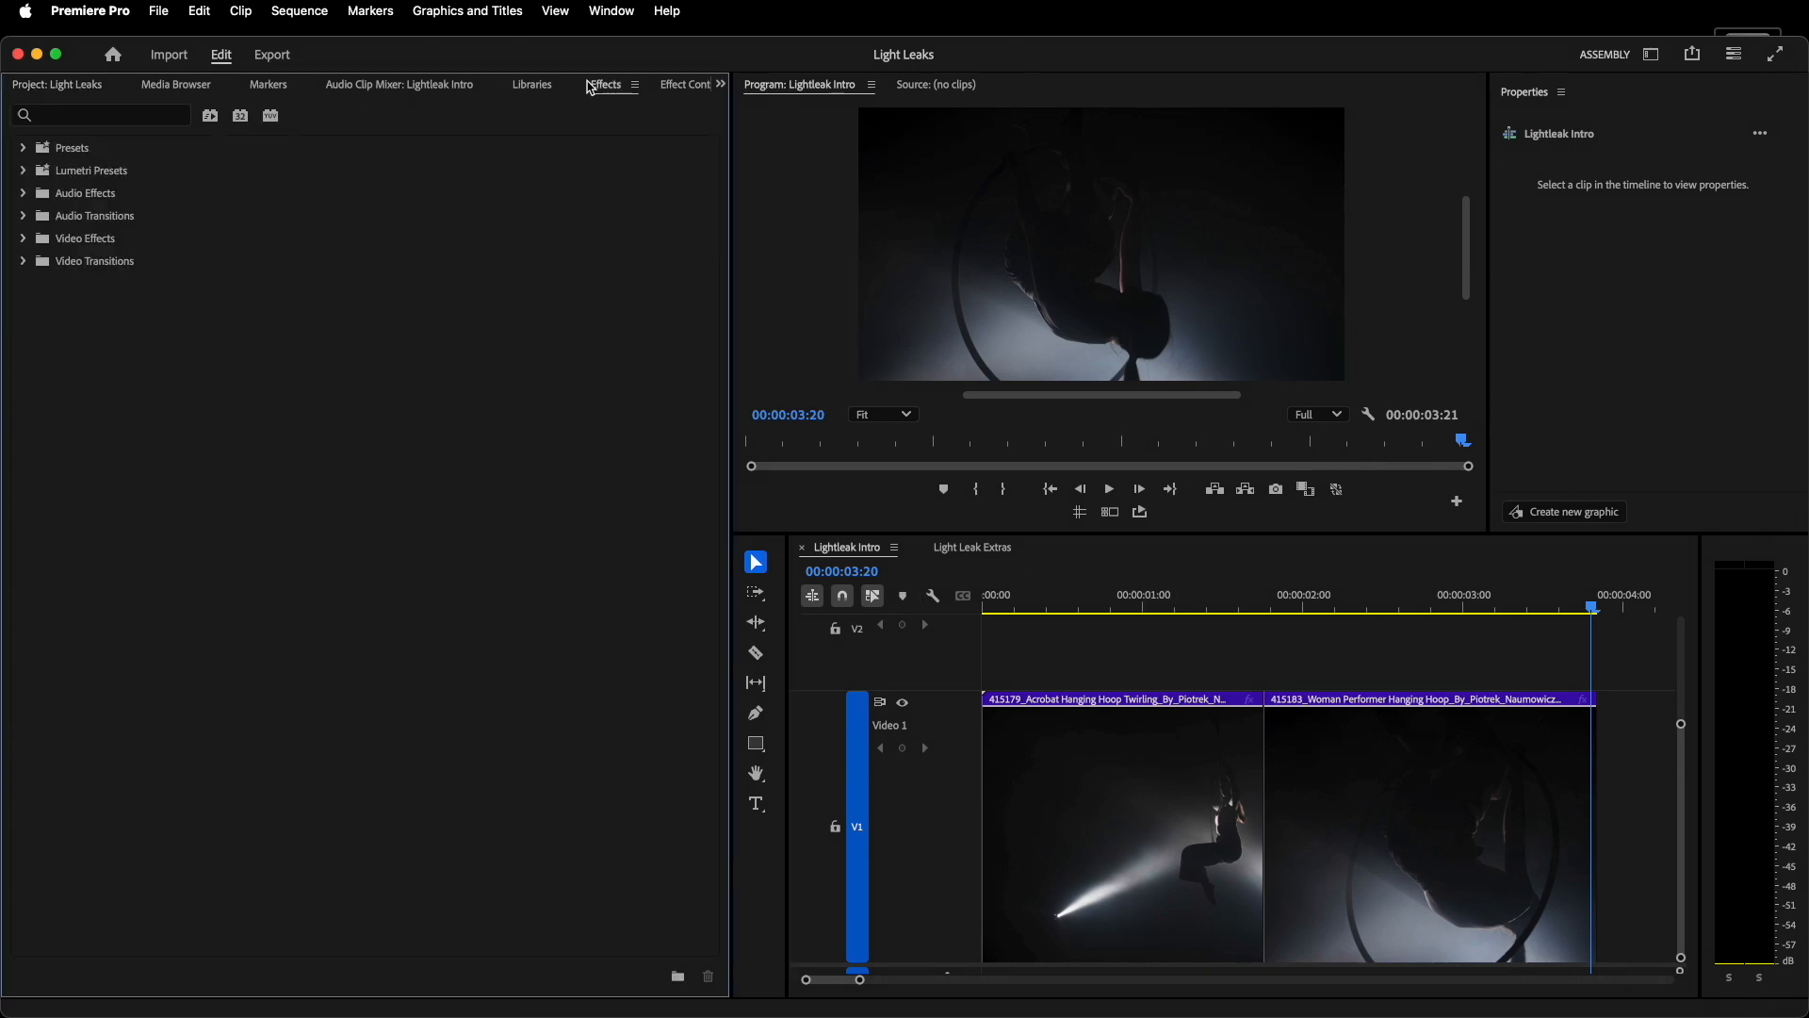
click(22, 260)
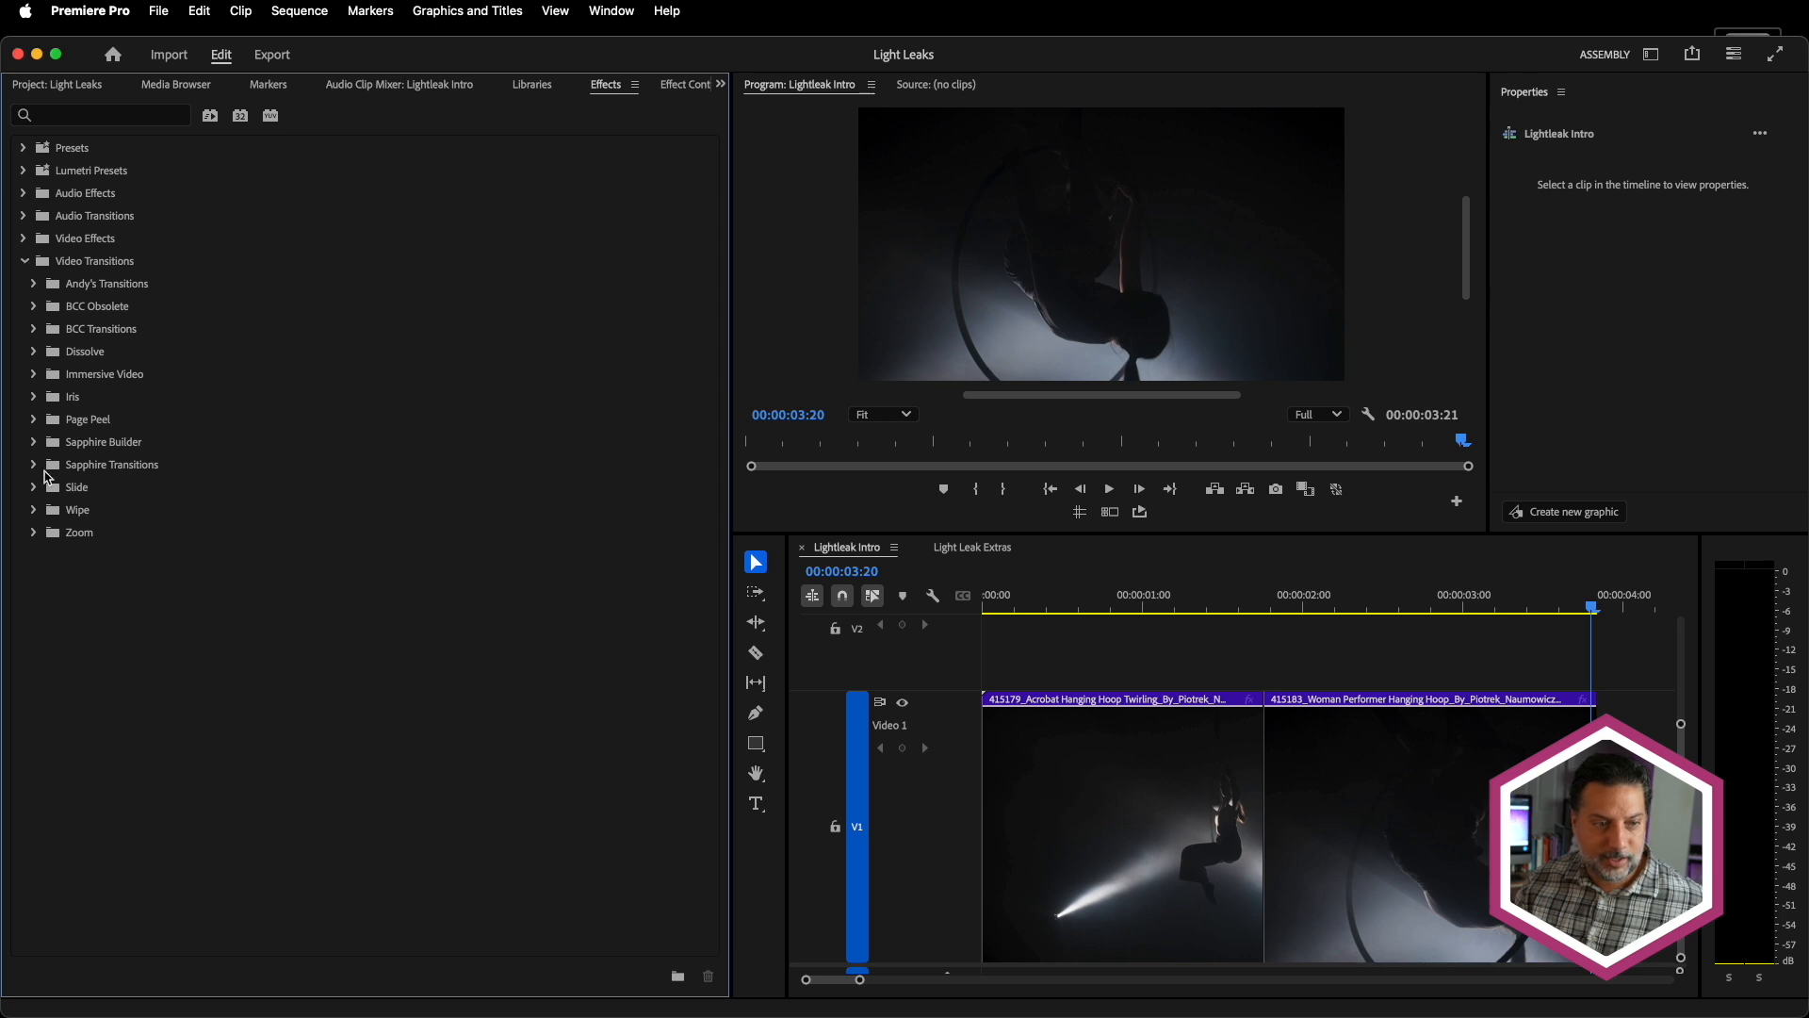
click(34, 464)
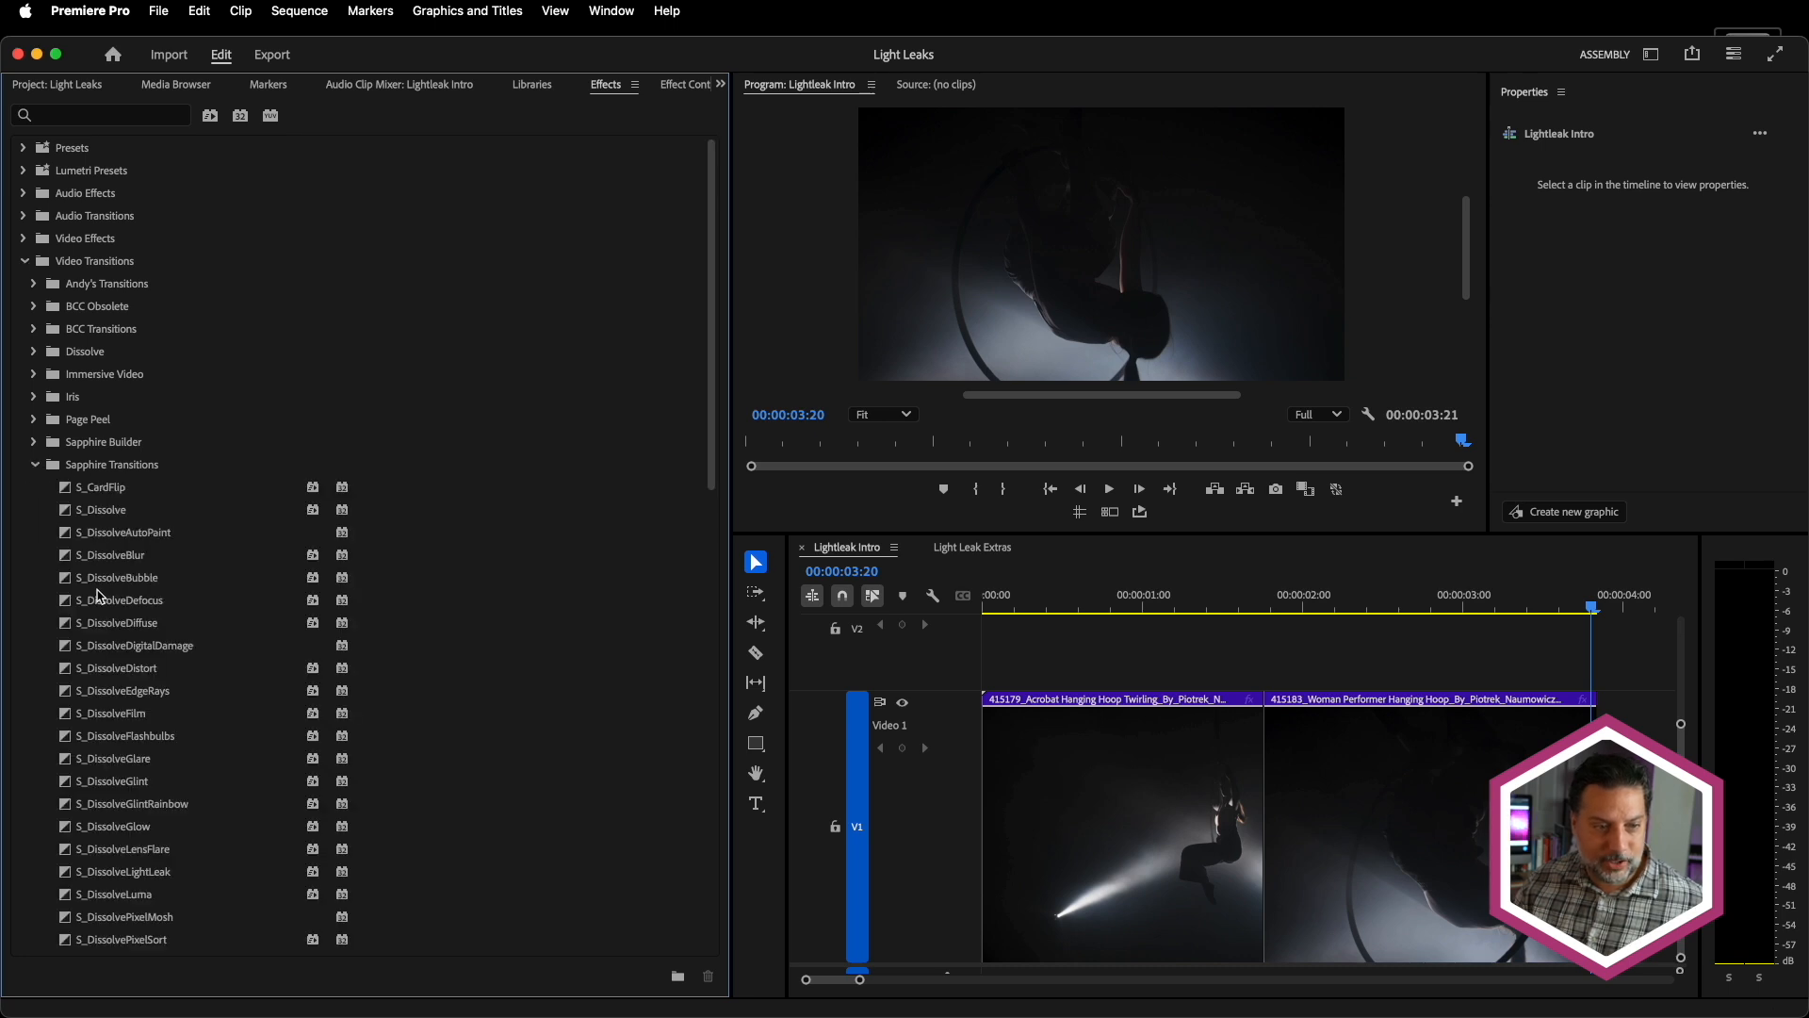
scroll(down, 3)
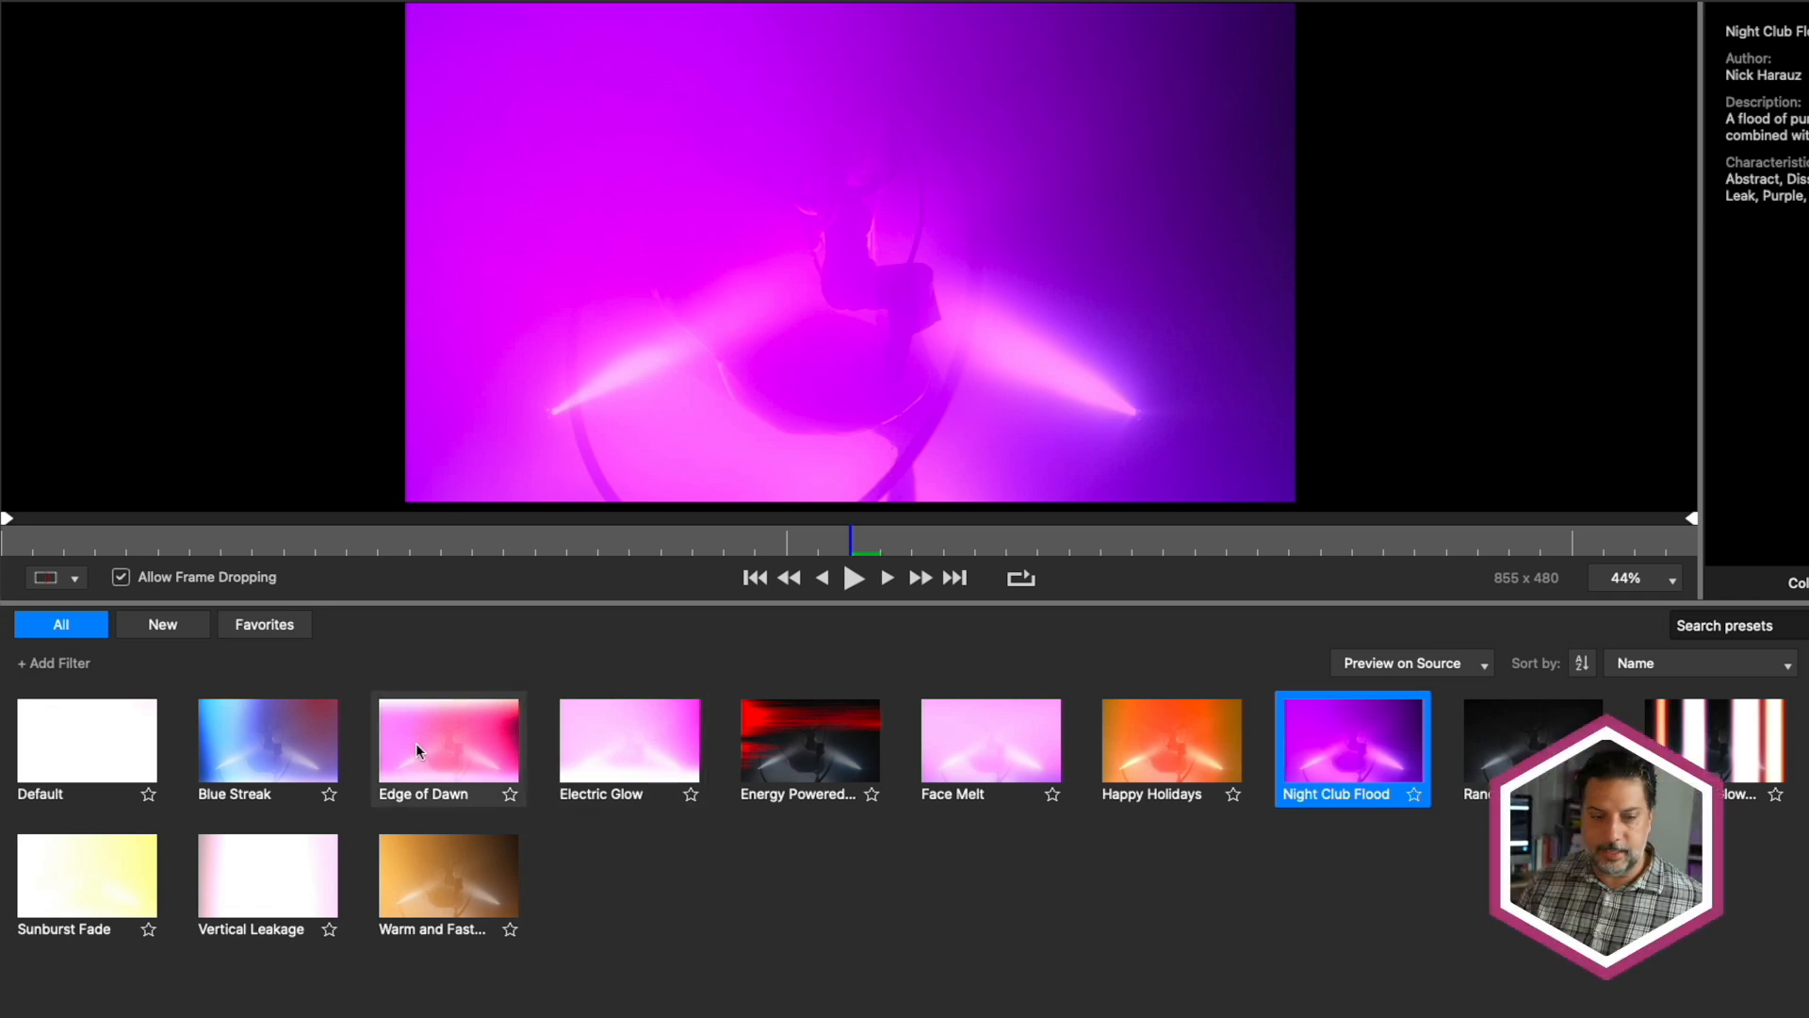
- Preview the Blue Streak preset with playback and check the View and Playback menu options
click(266, 742)
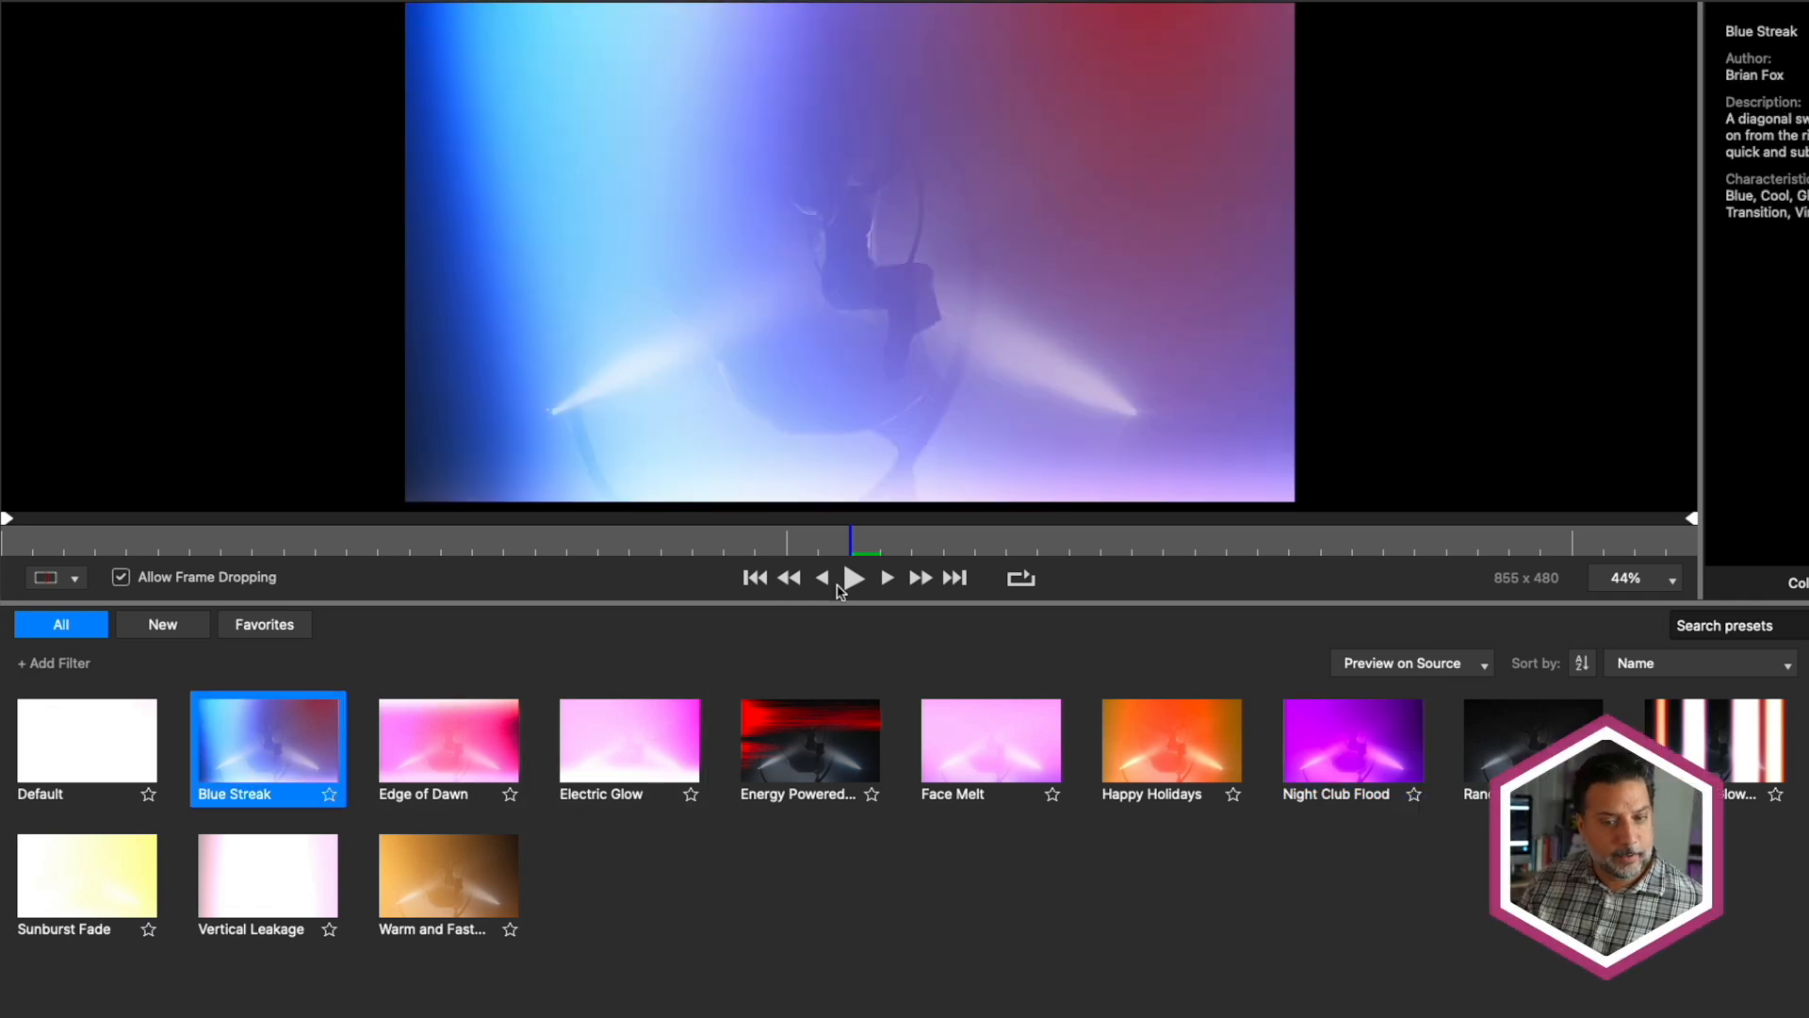
click(885, 578)
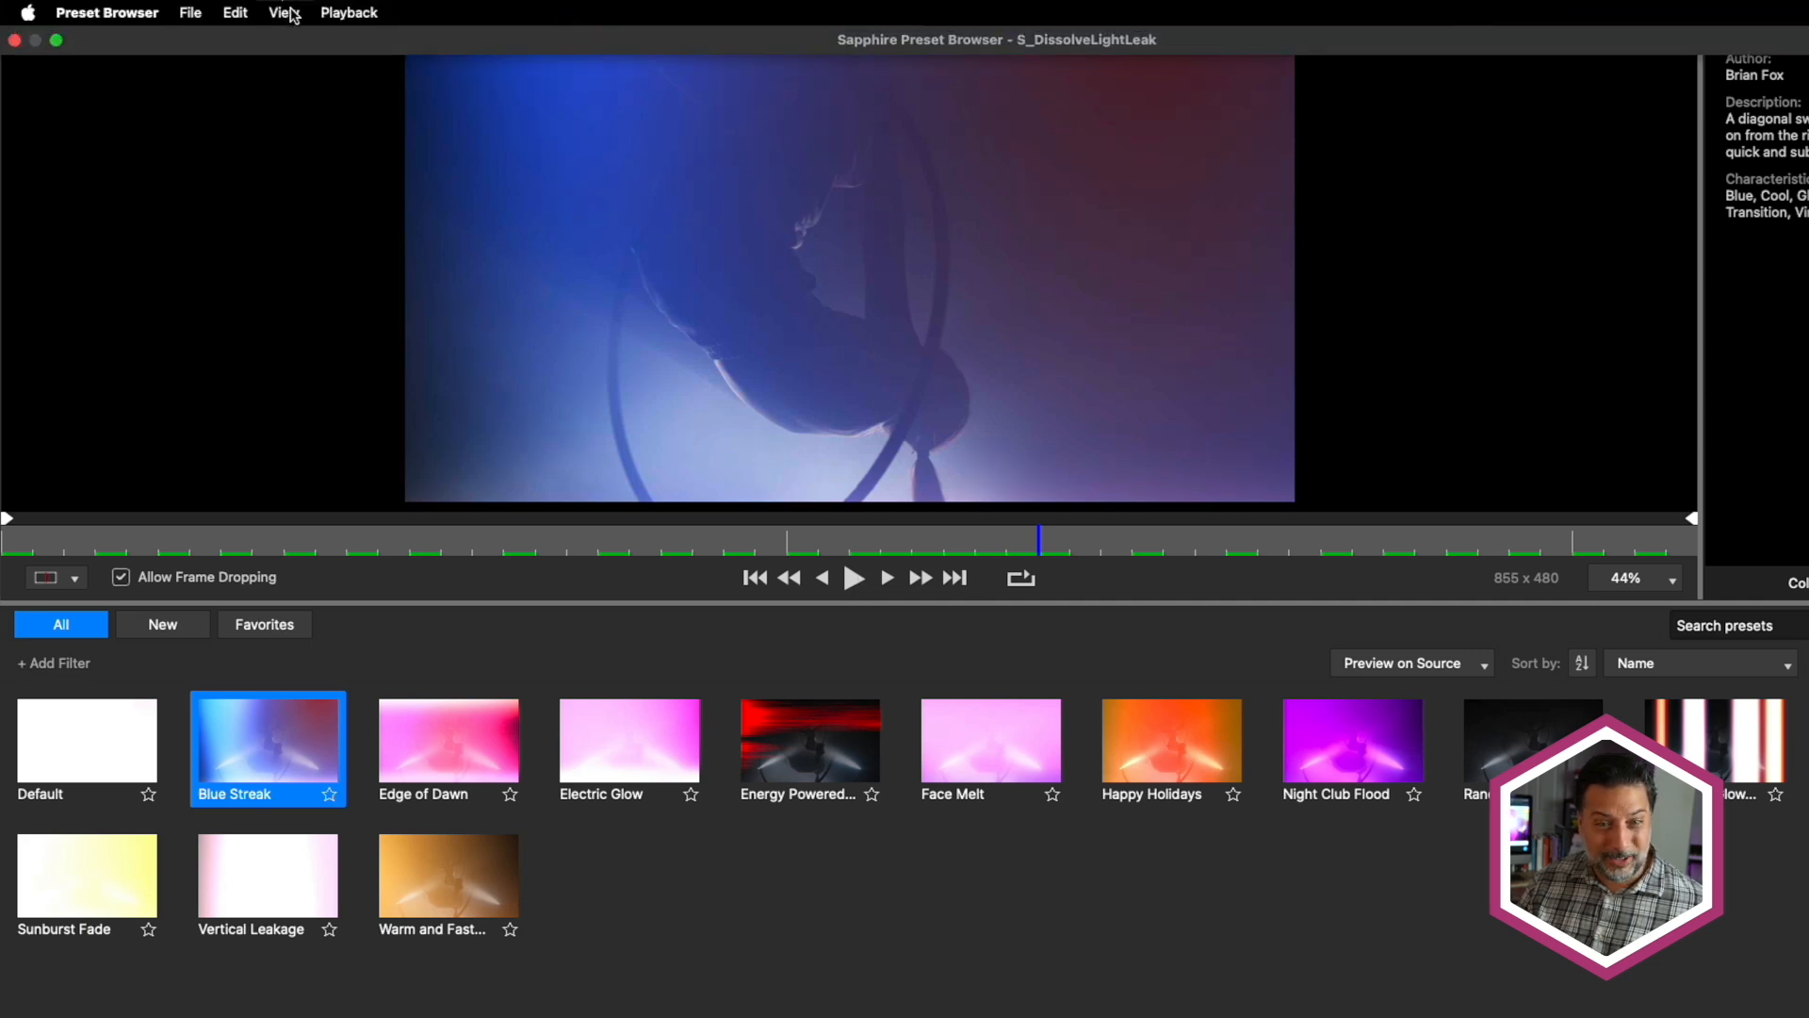
click(283, 13)
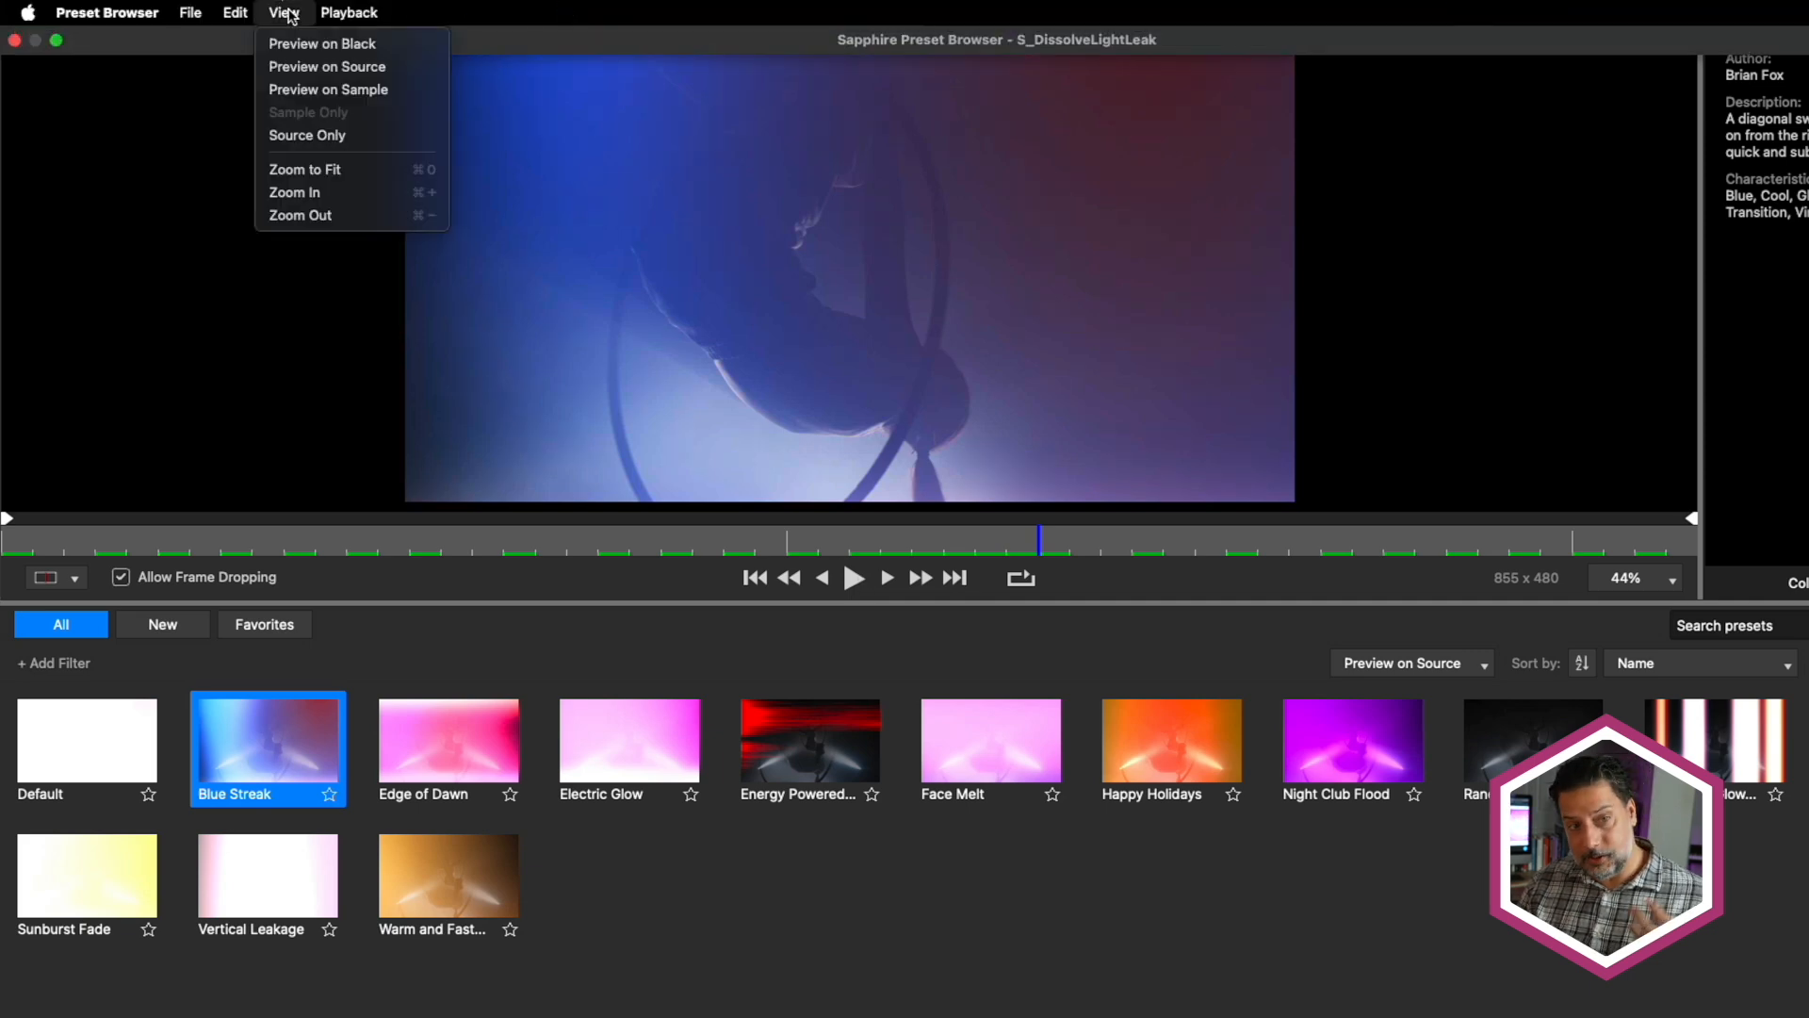
mouse_move(326, 66)
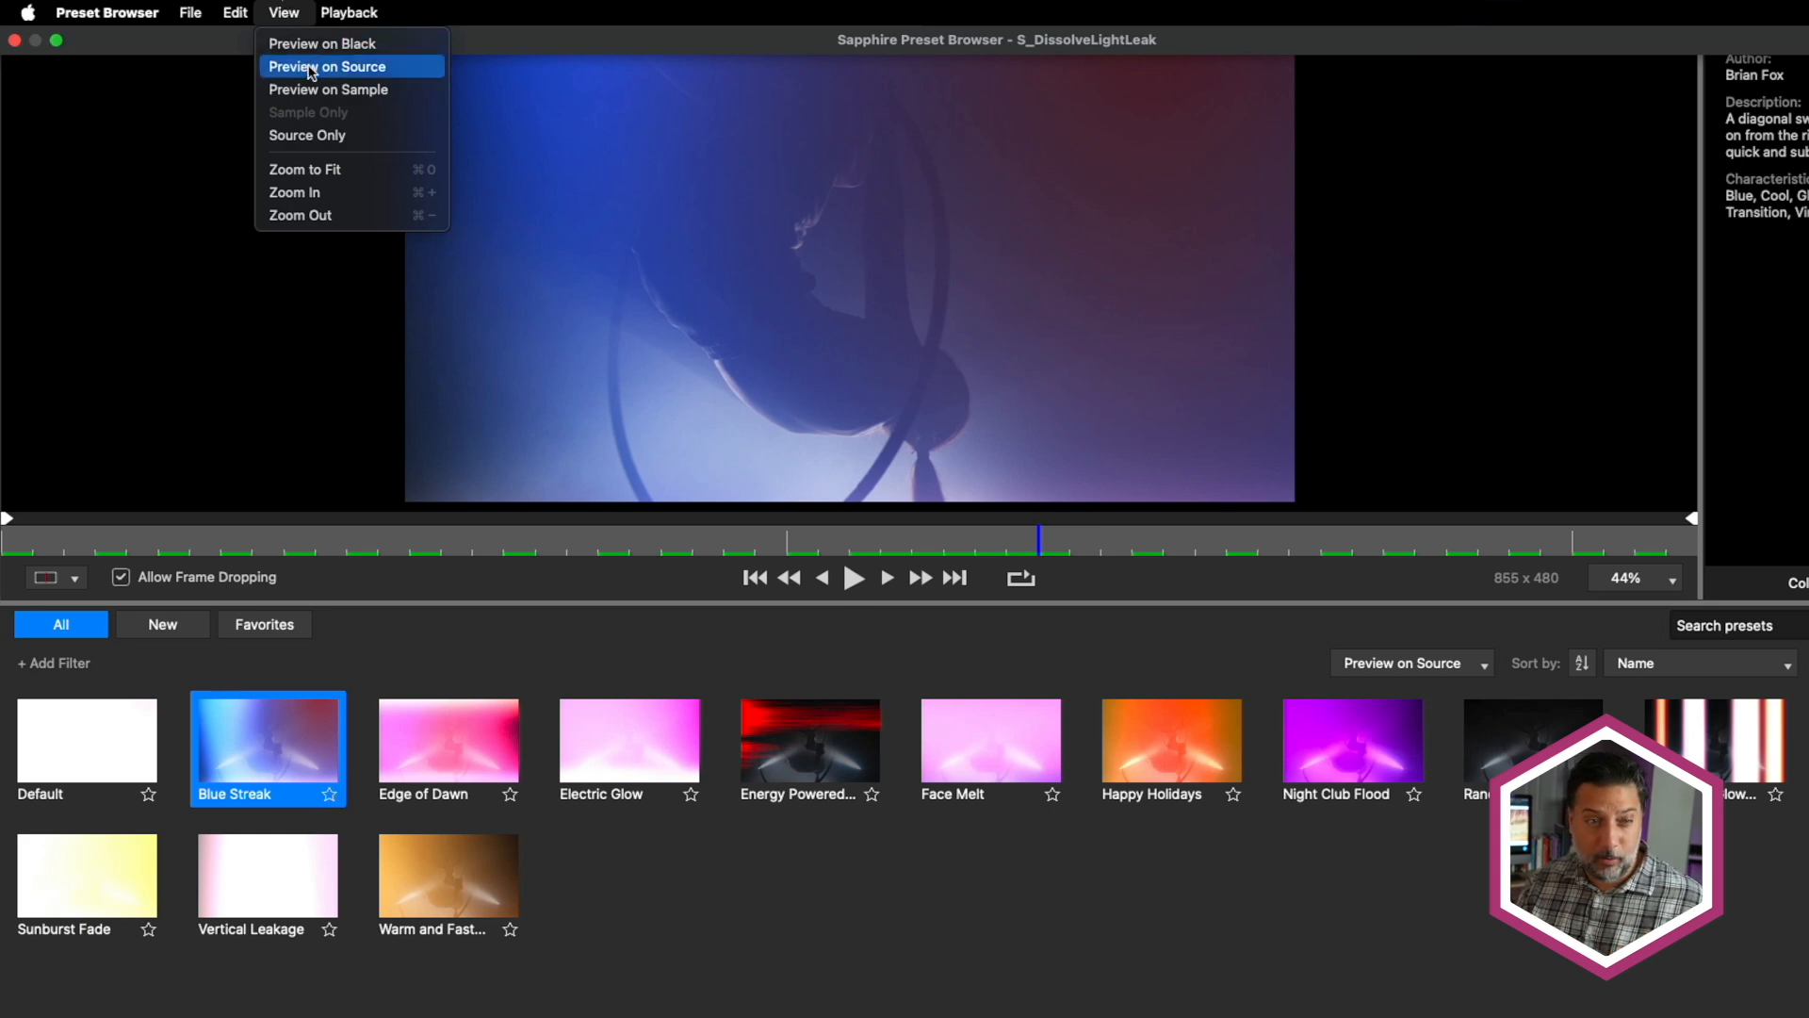
mouse_move(296, 192)
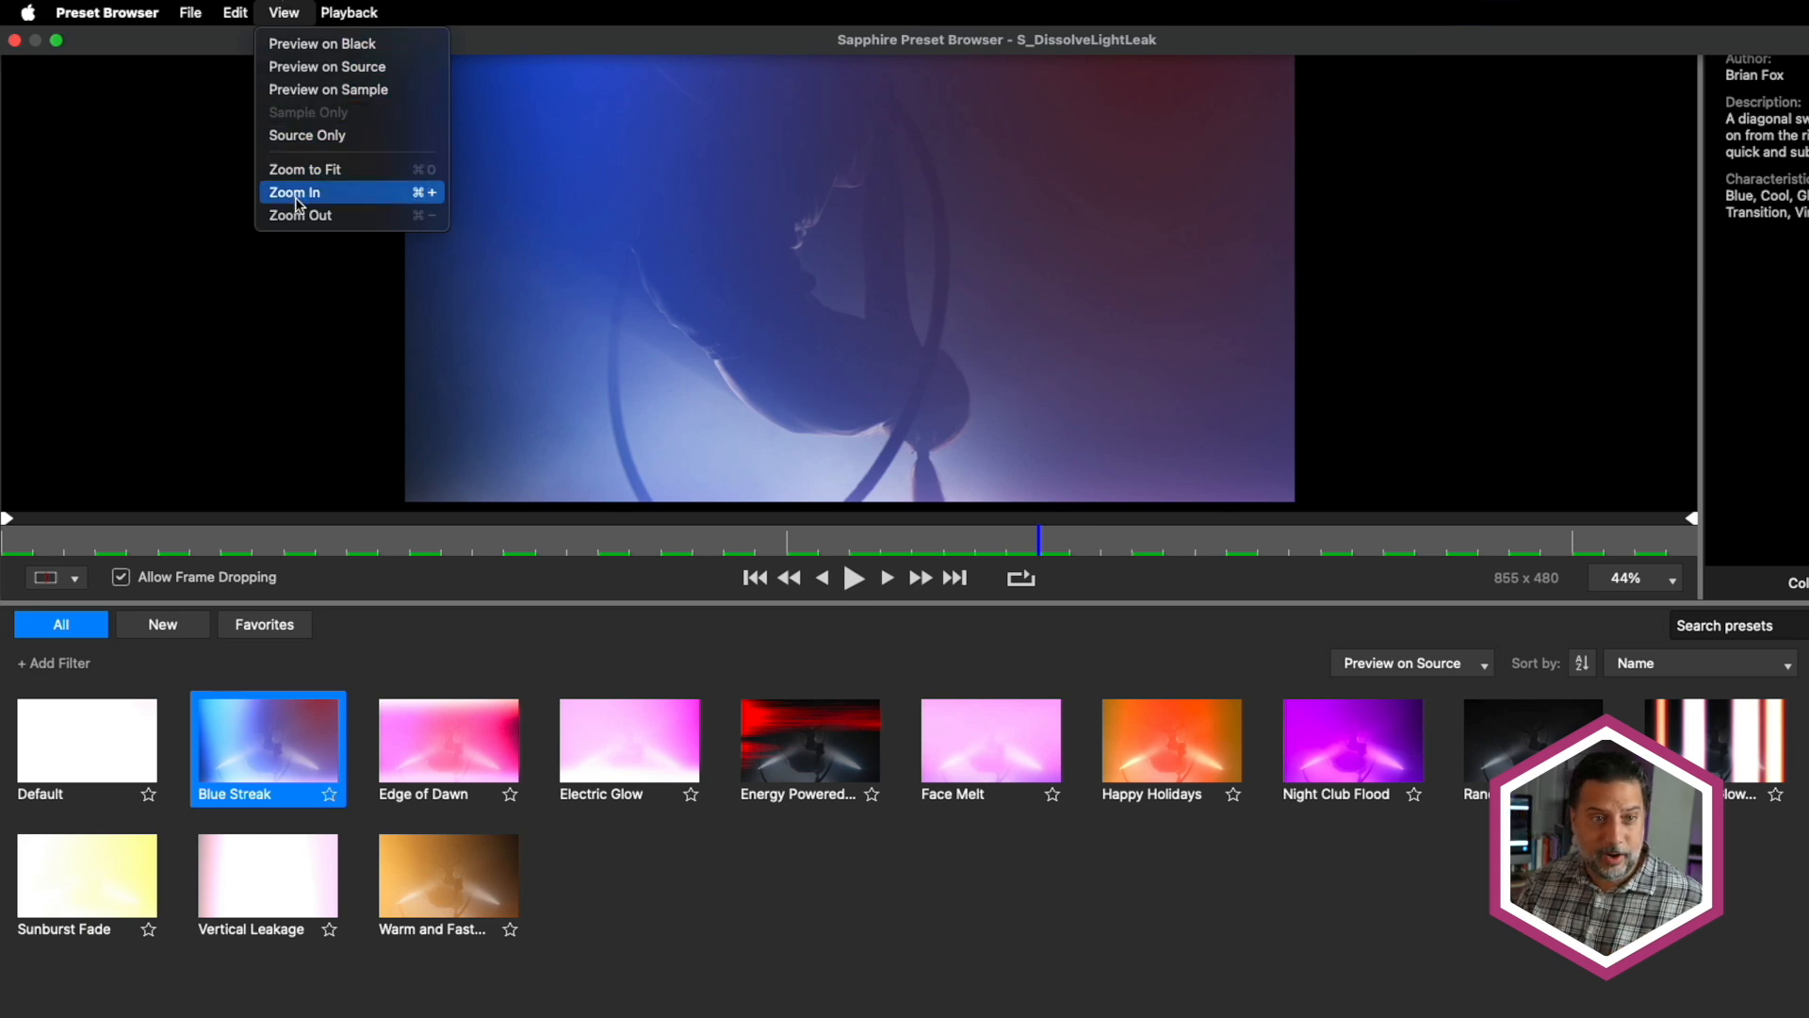
click(349, 13)
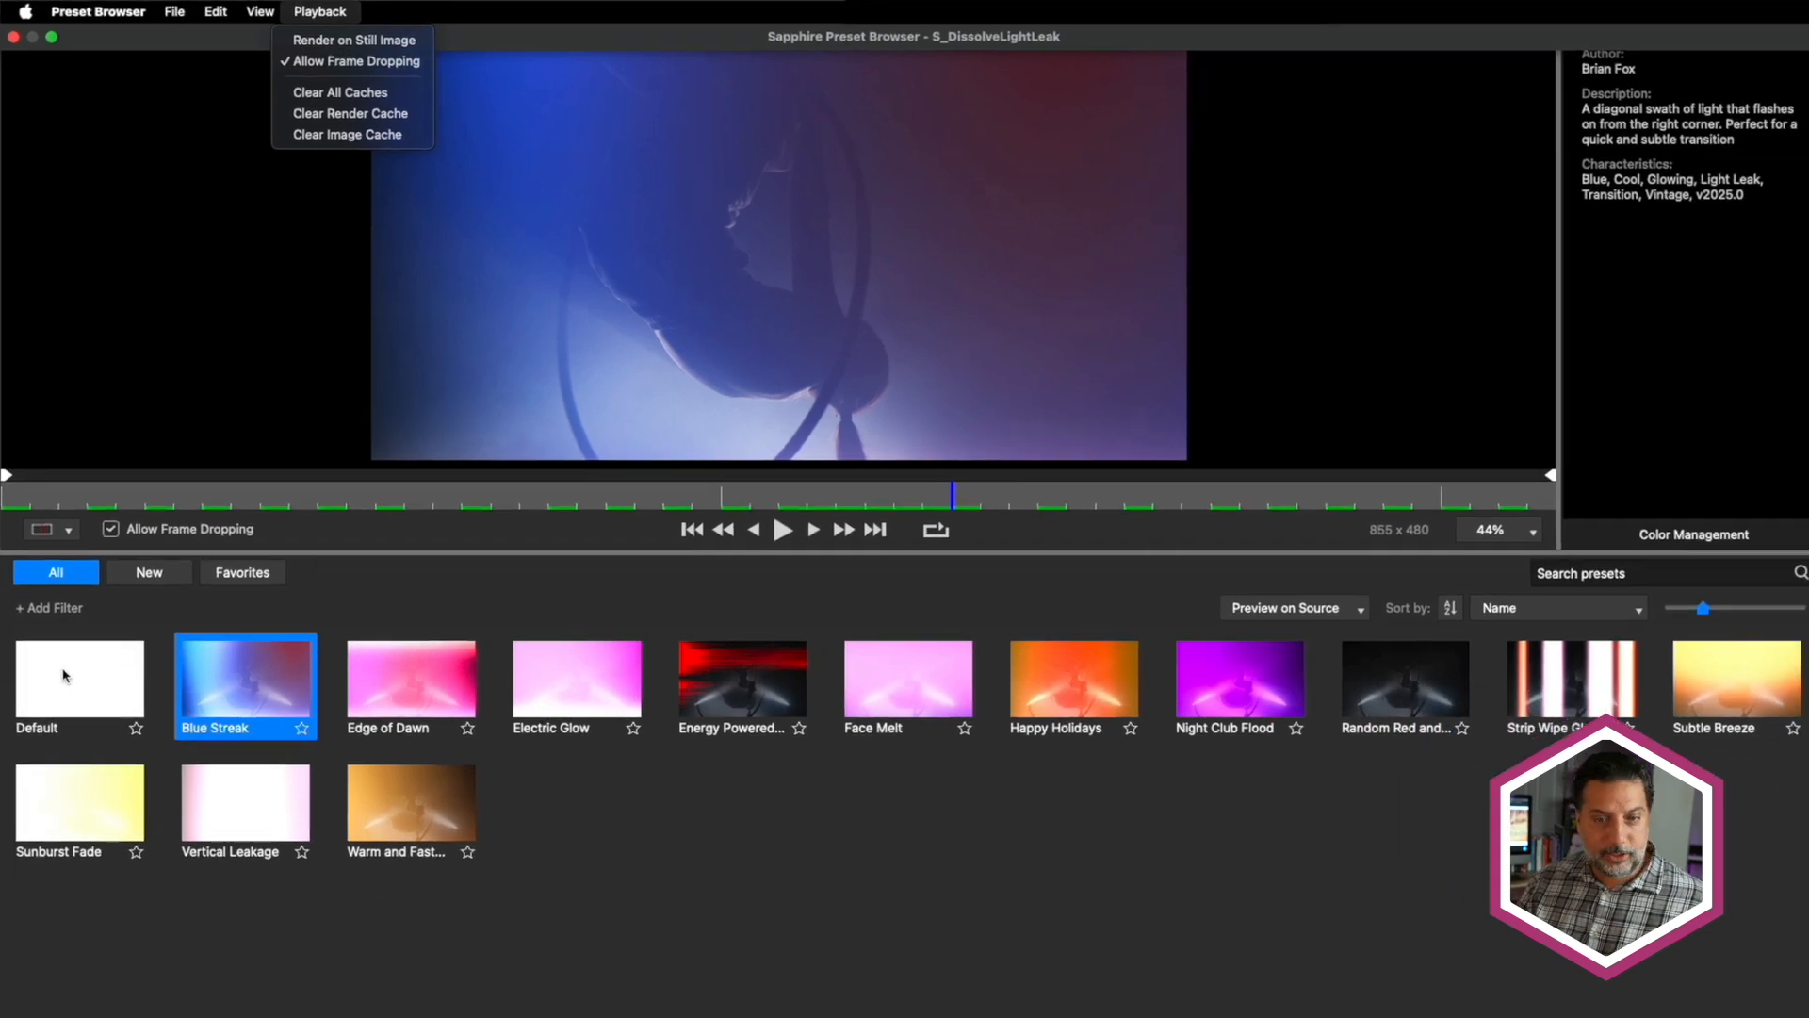
click(79, 680)
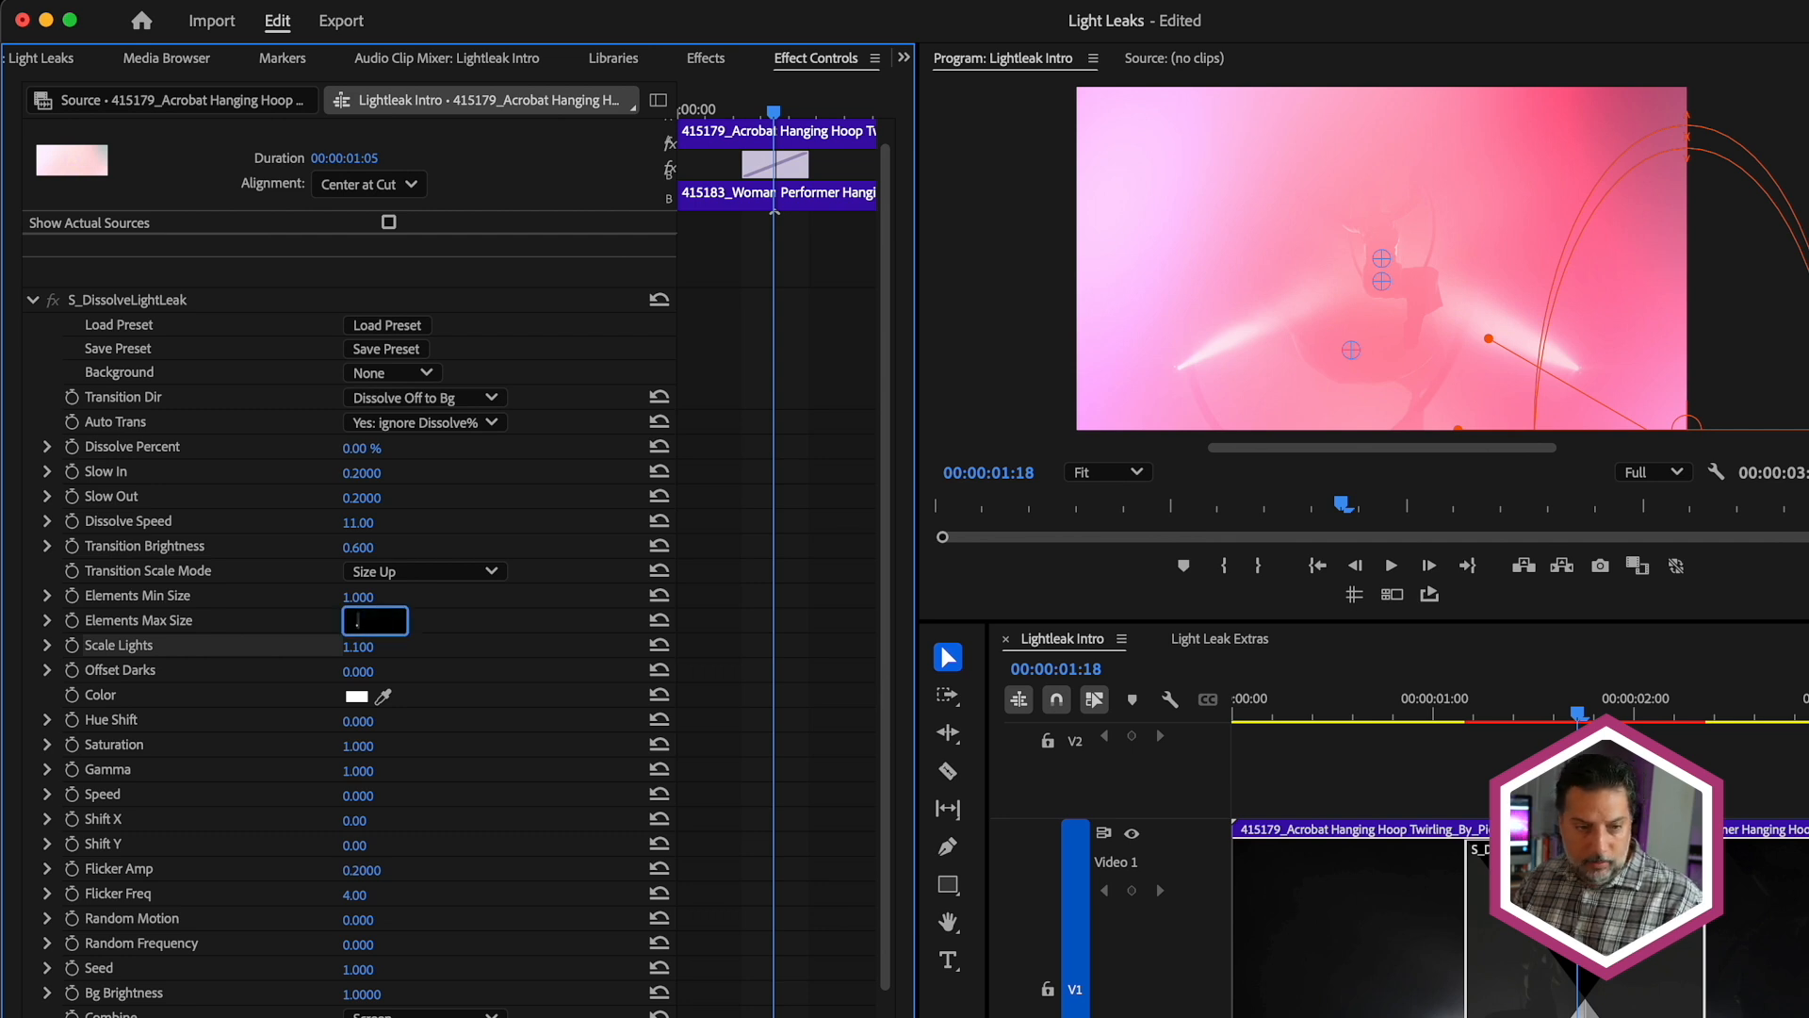
- Set Elements Max Size to 0.400 and Elements Min Size to 0.200
drag(392, 620, 373, 620)
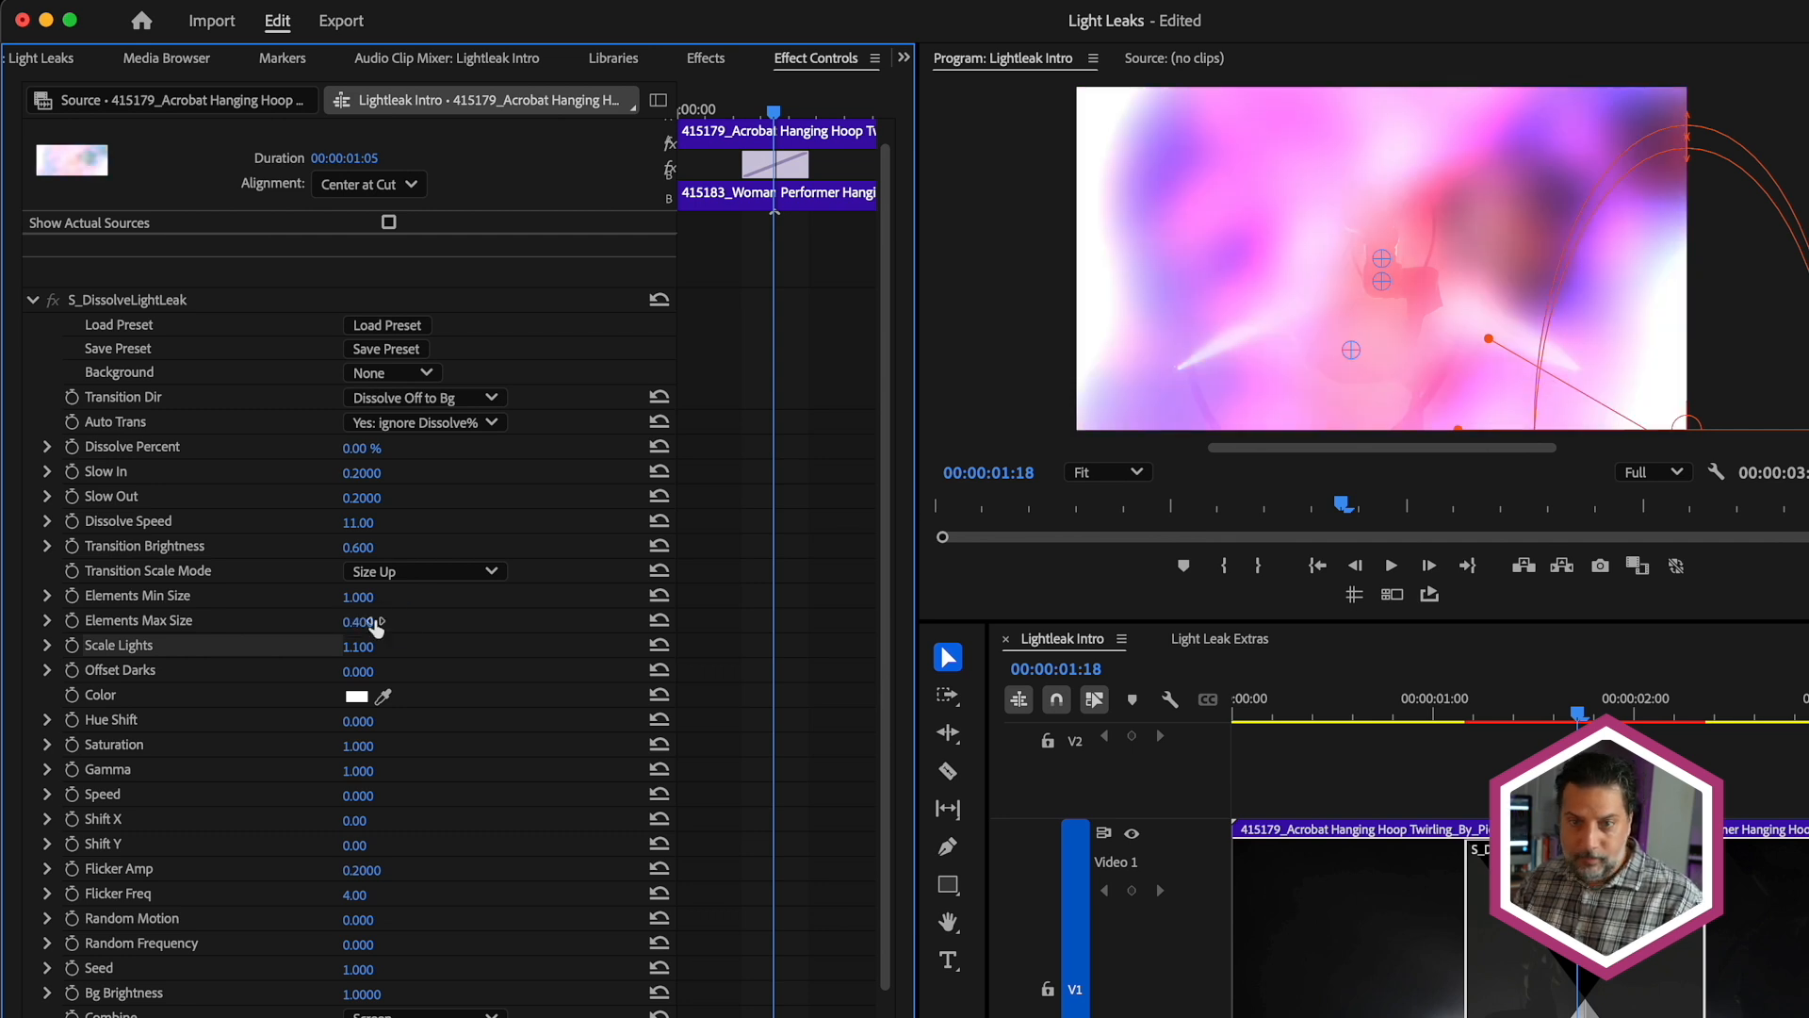
double_click(373, 596)
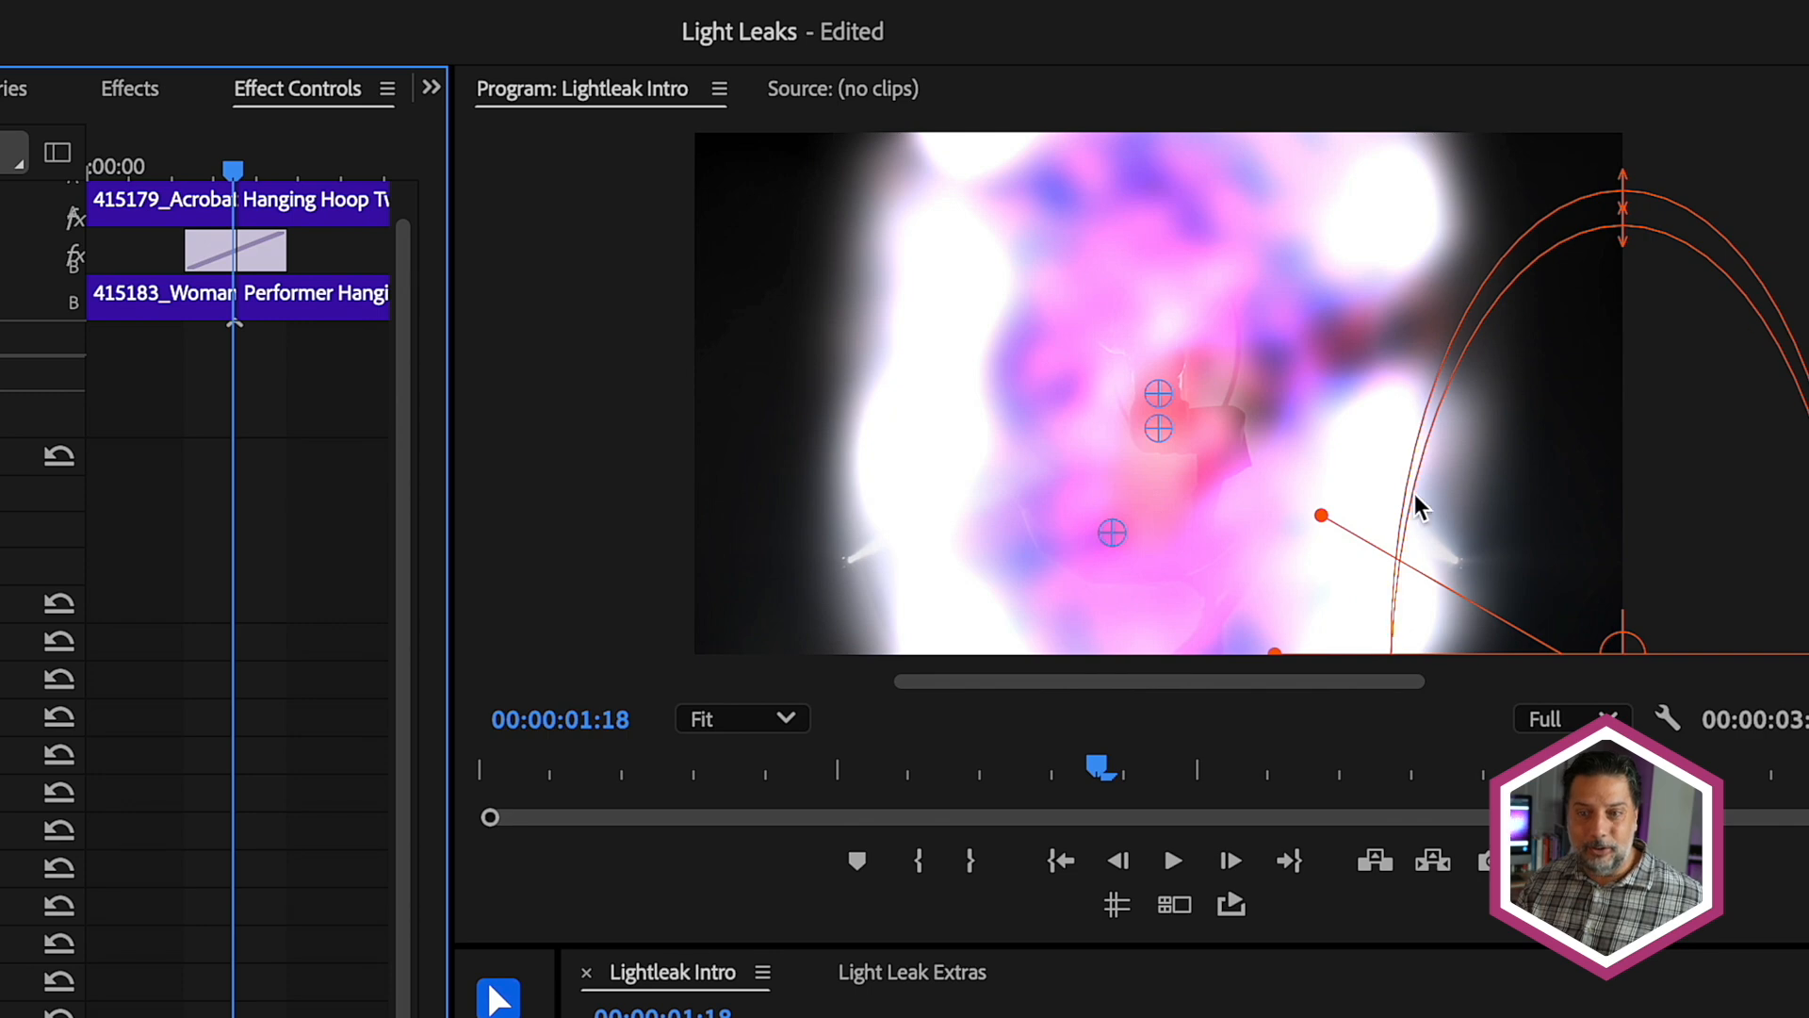
mouse_move(1189, 341)
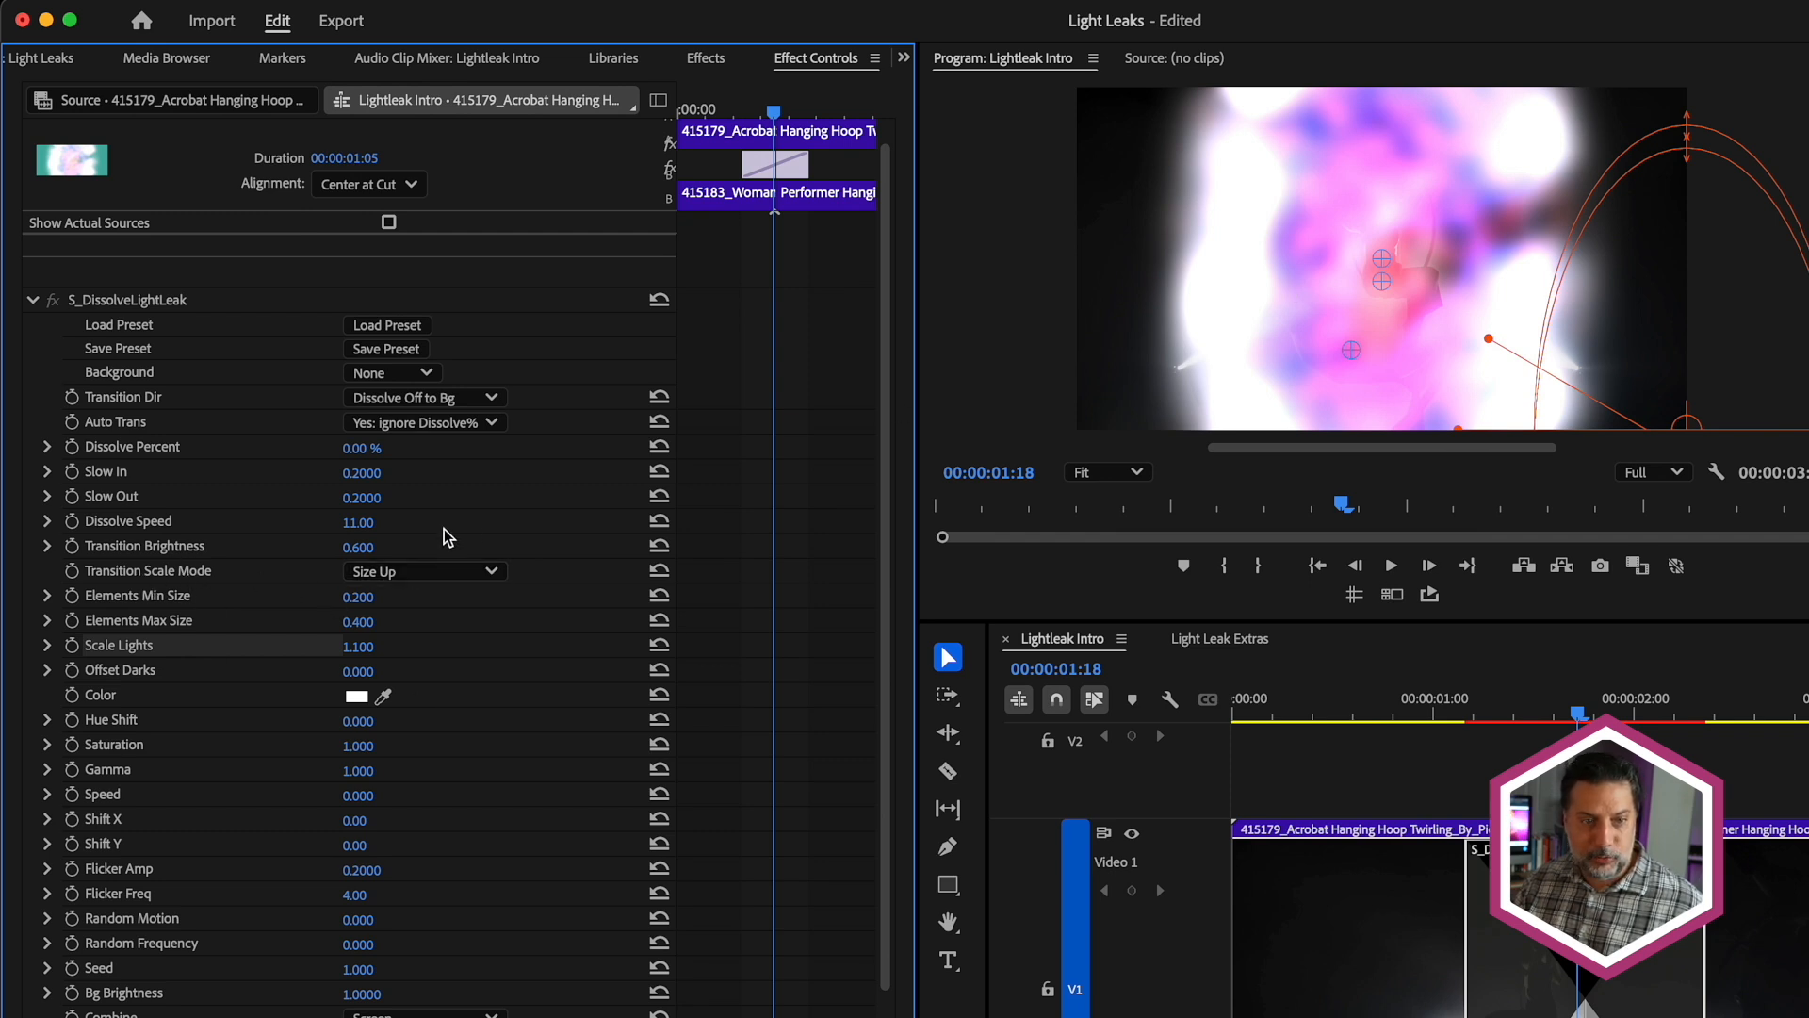
mouse_move(1459, 716)
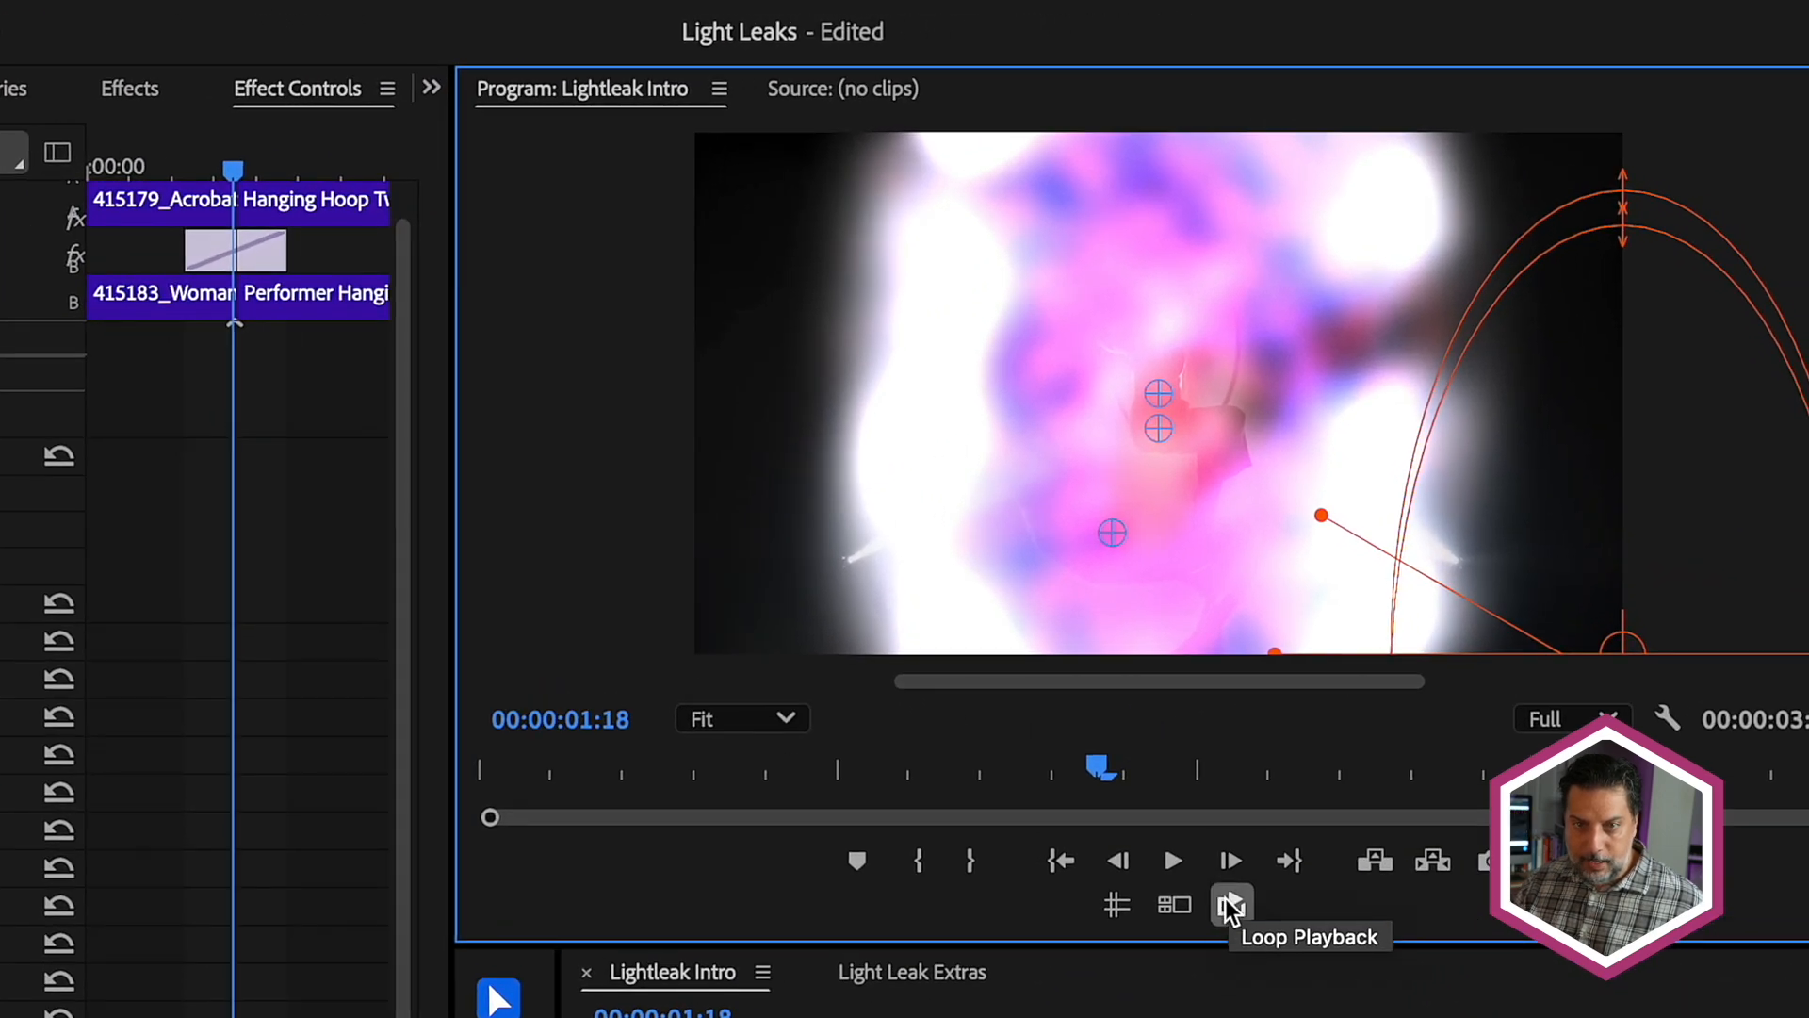
- Enable Loop Playback and set Transition Scale Mode to Size Down, then Size Up Down
click(1231, 903)
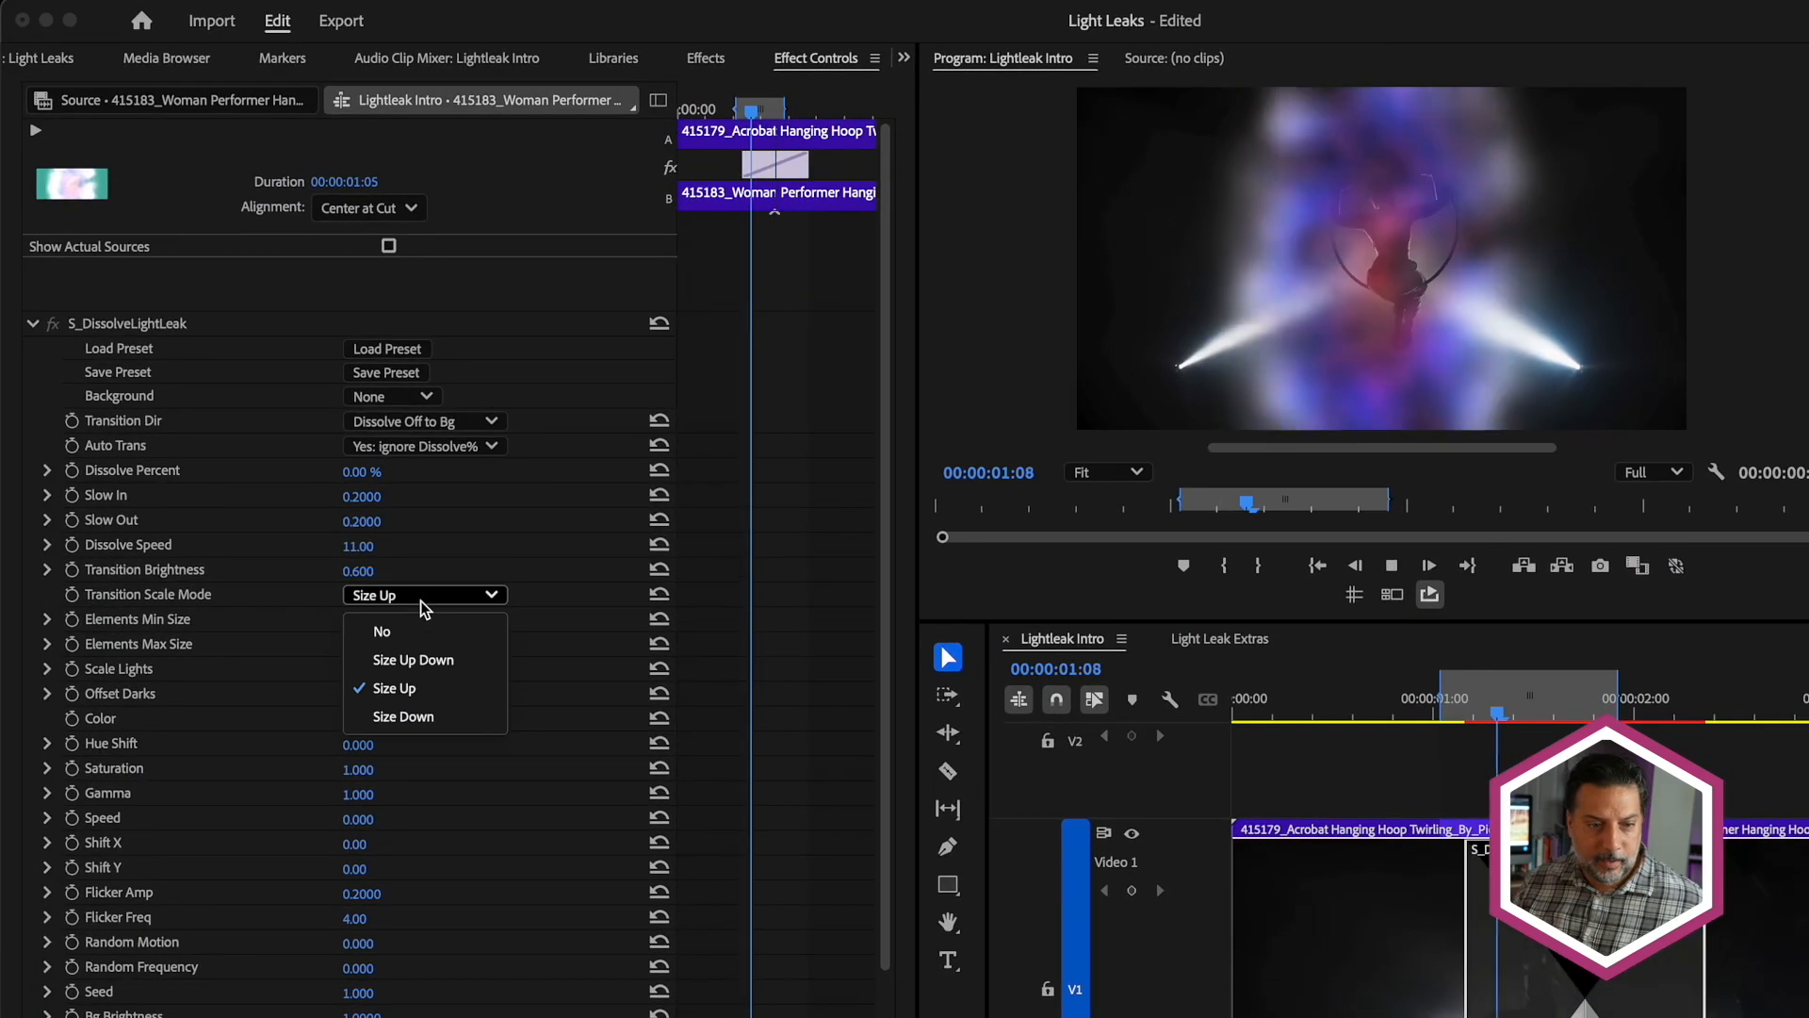
click(403, 716)
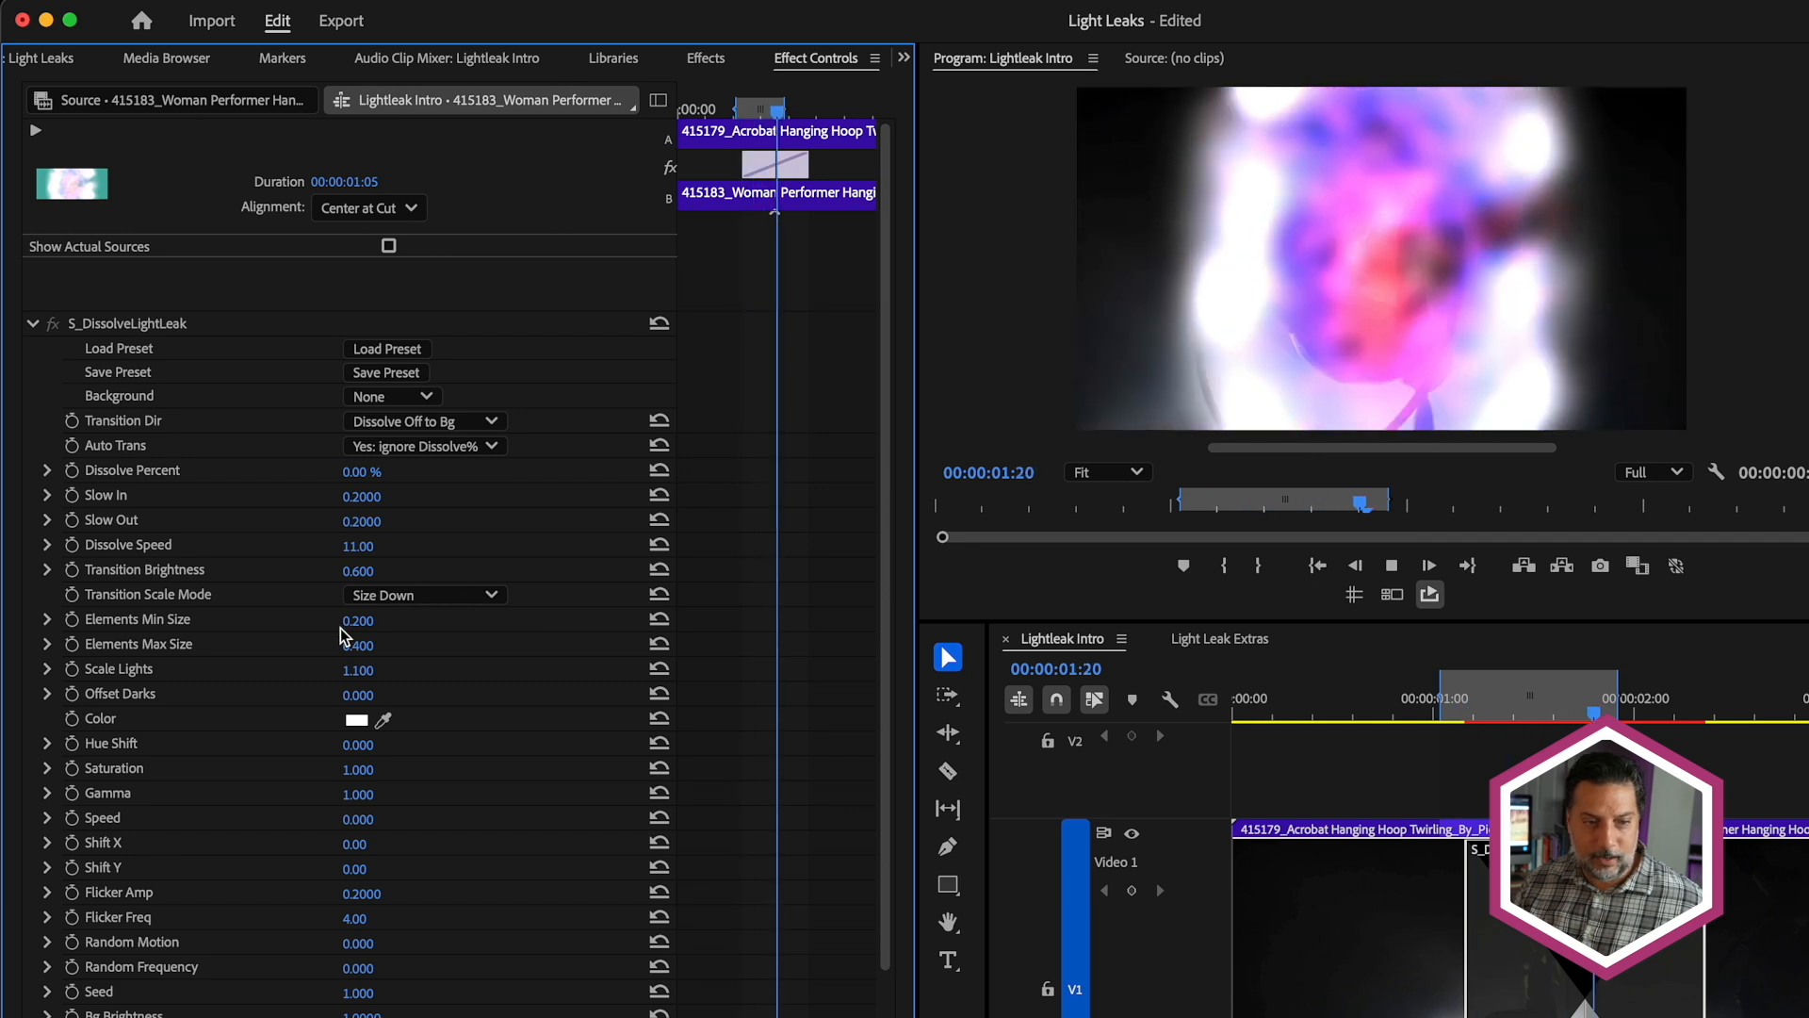
click(424, 593)
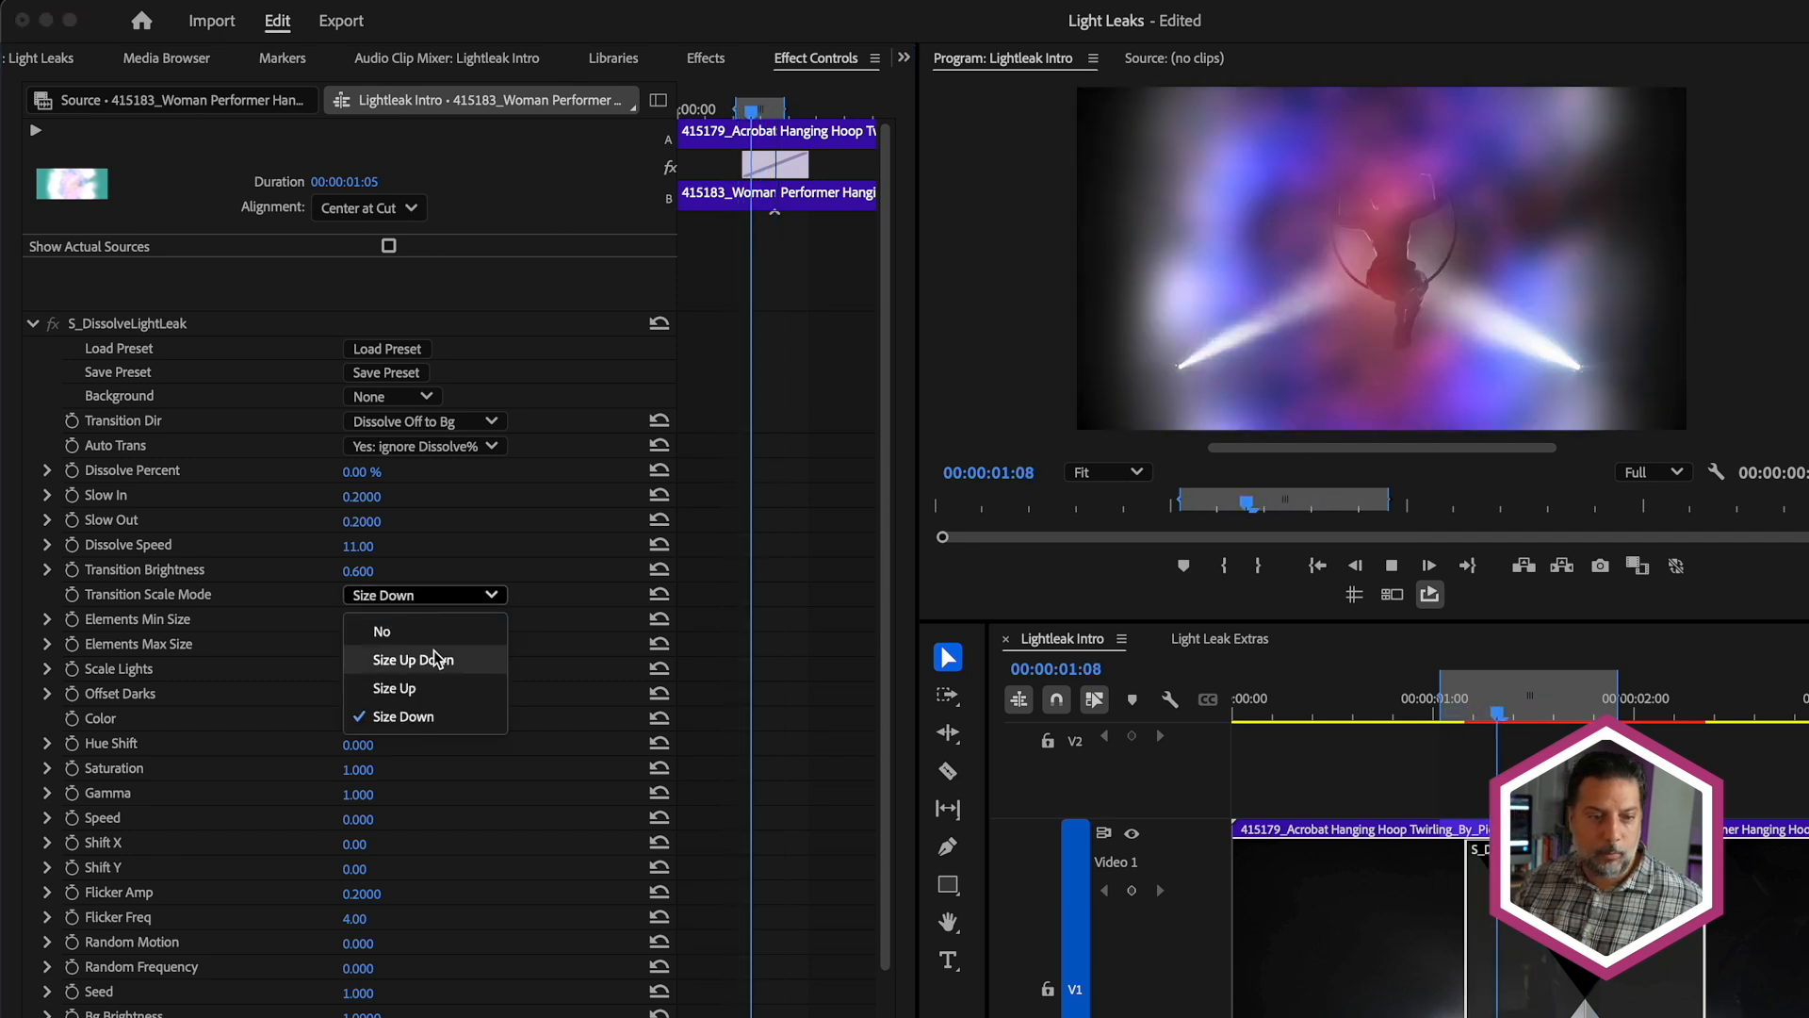
click(411, 659)
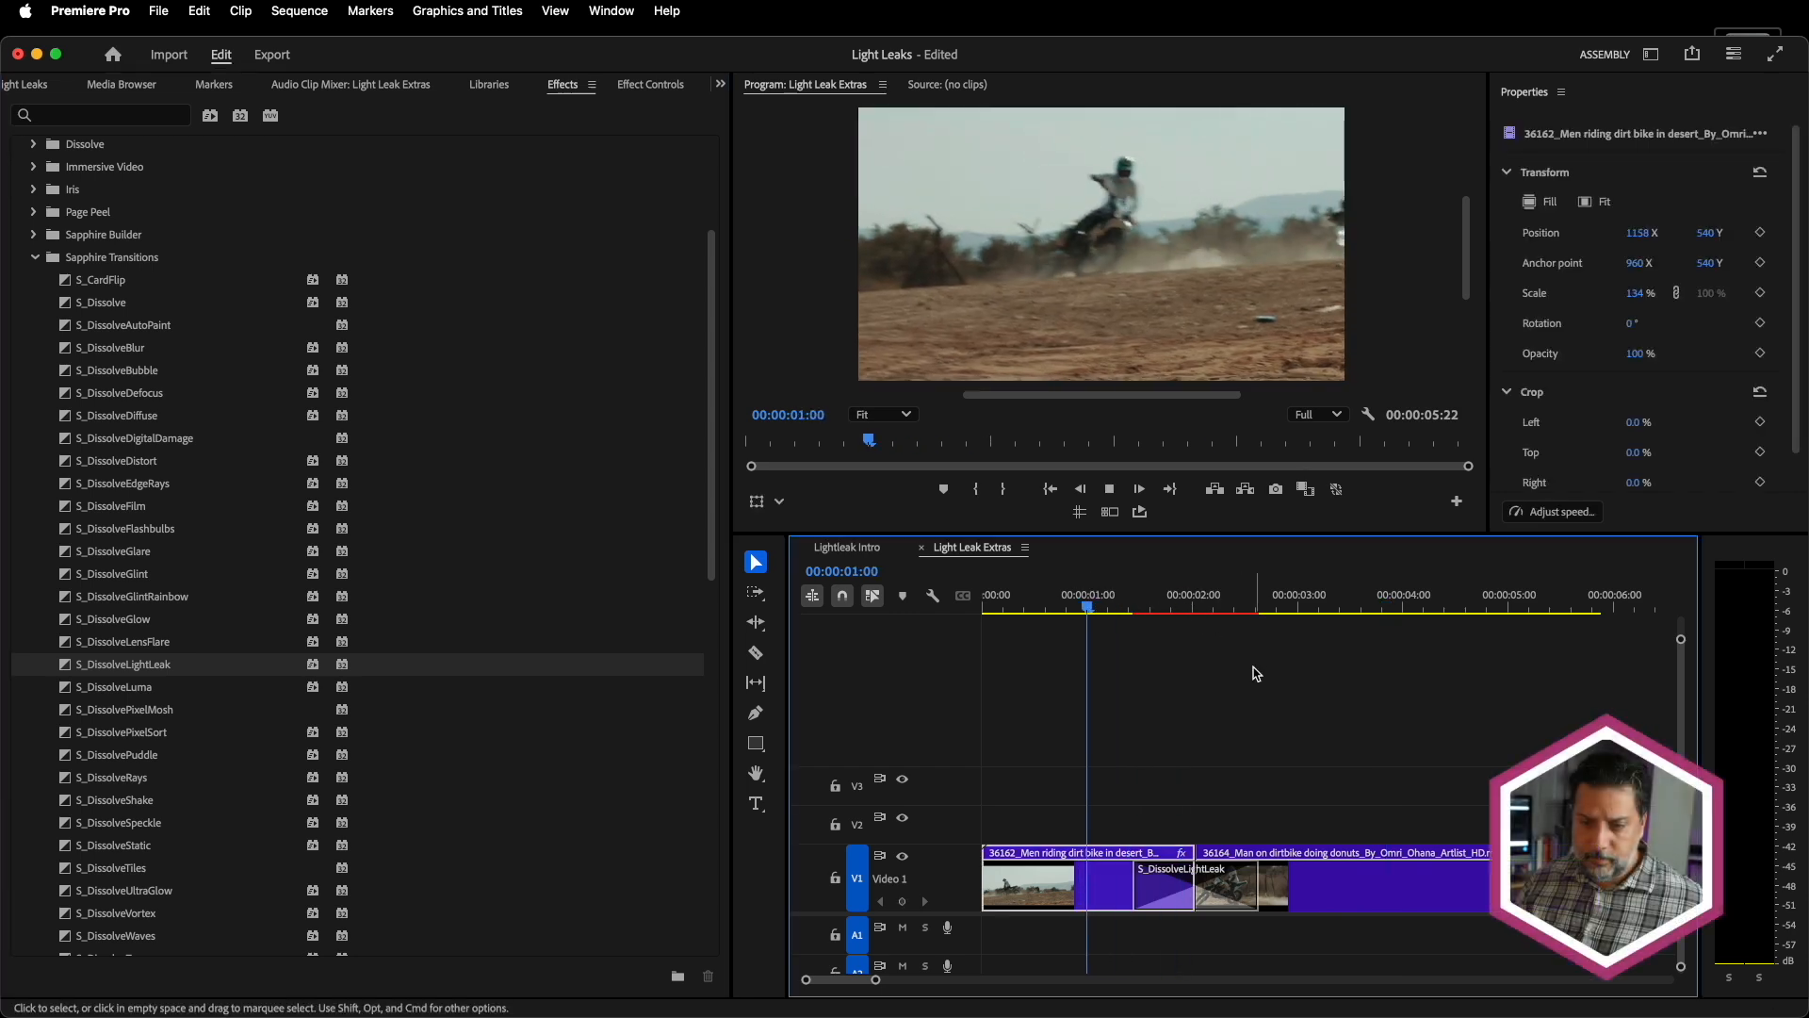
- Select the S_DissolveLightLeak transition on the dirt bike cut for editing
click(1184, 886)
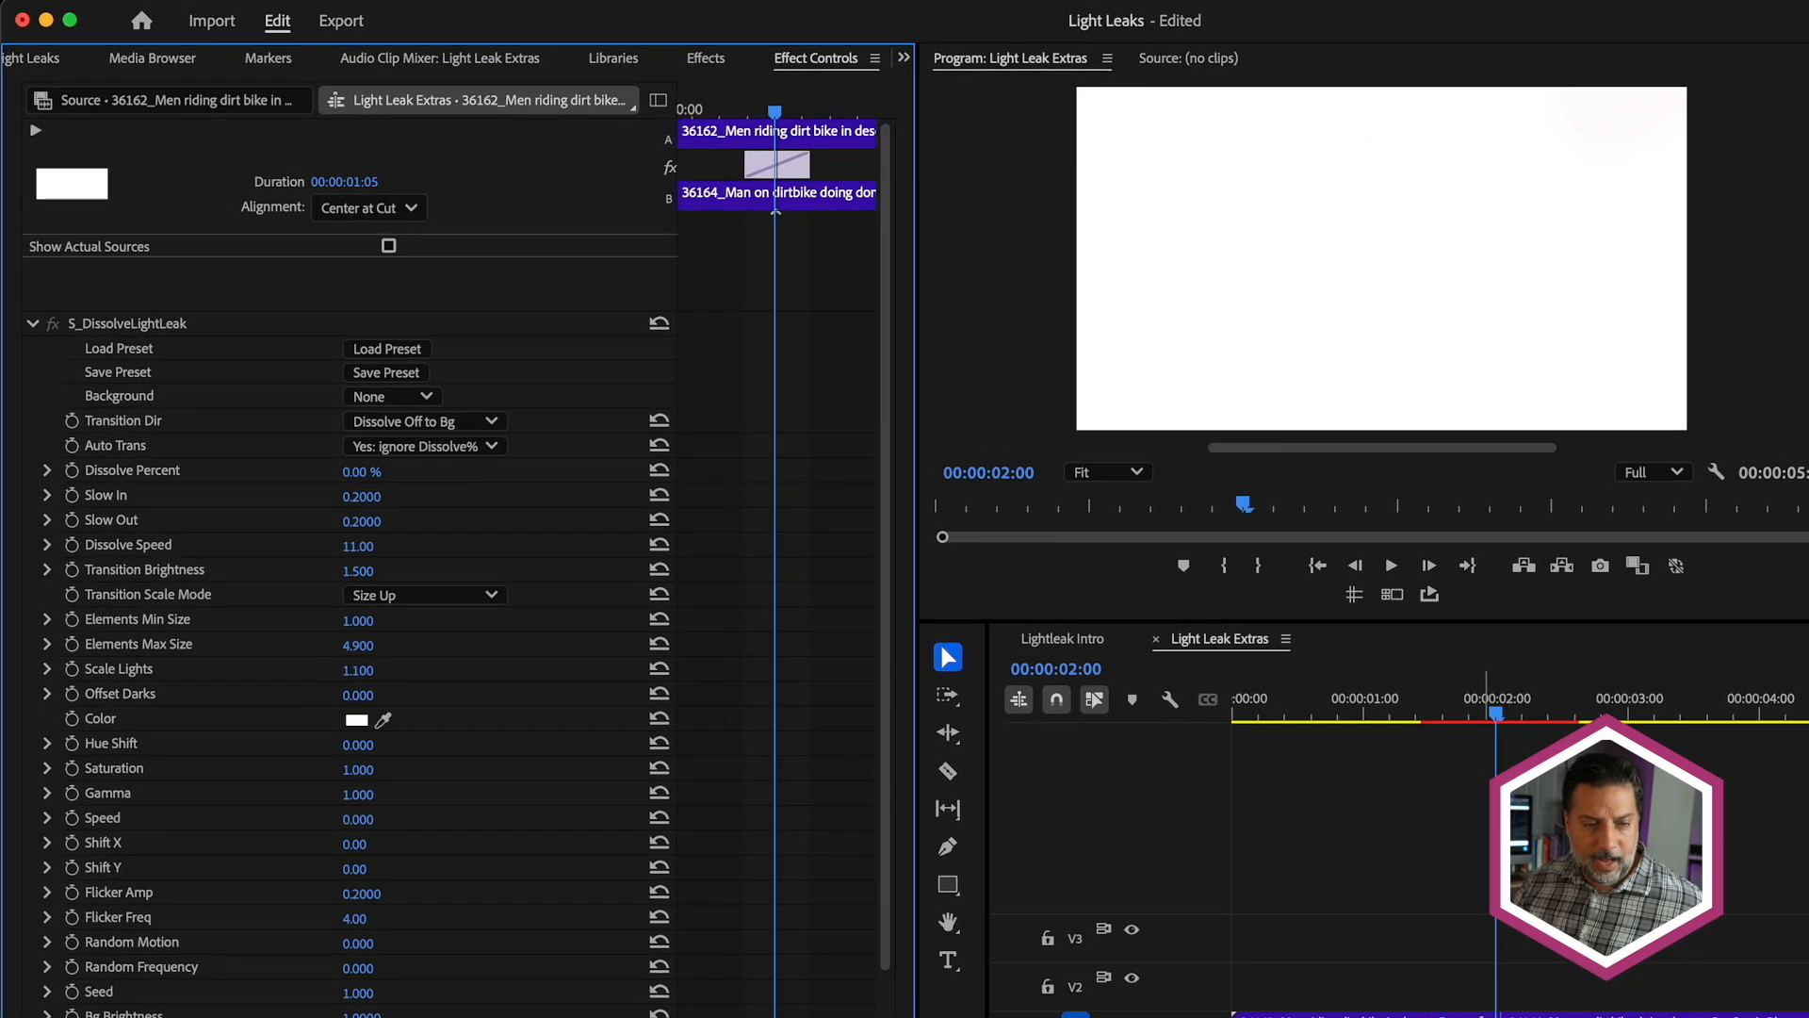
mouse_move(435, 465)
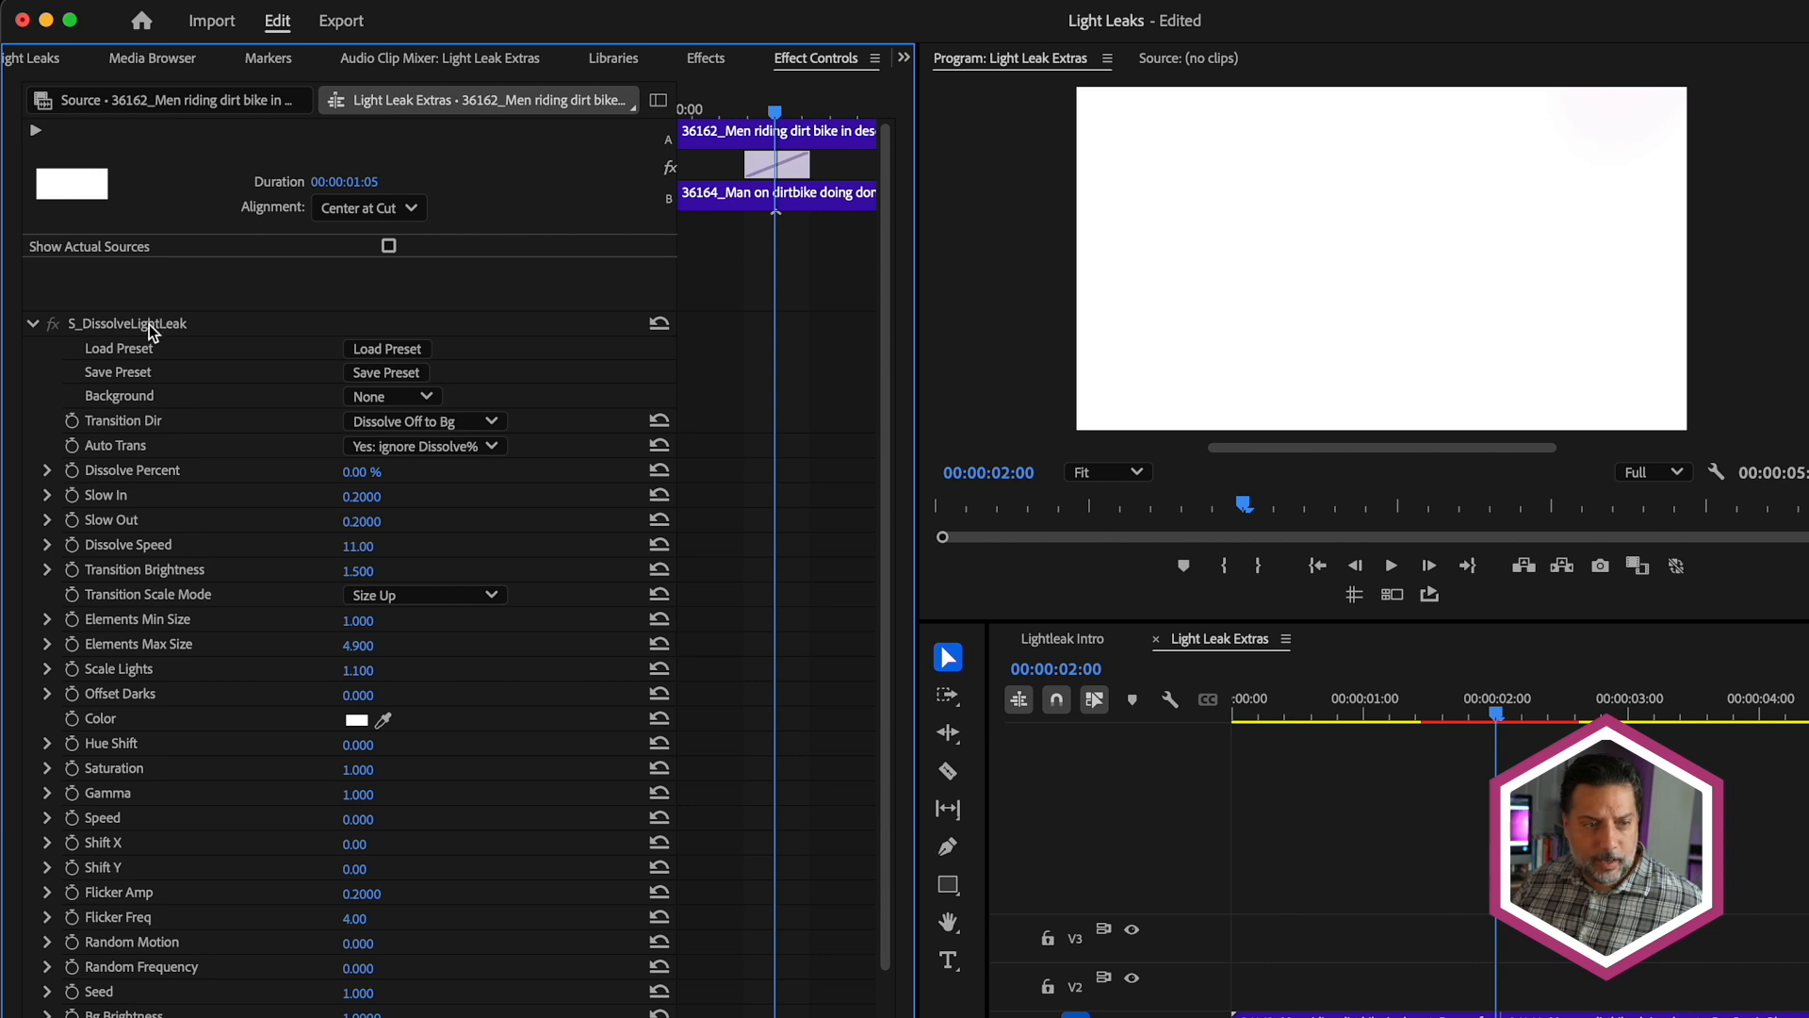
- Raise Element1's centre in the Program Monitor and shrink it to about 0.79 size
click(128, 322)
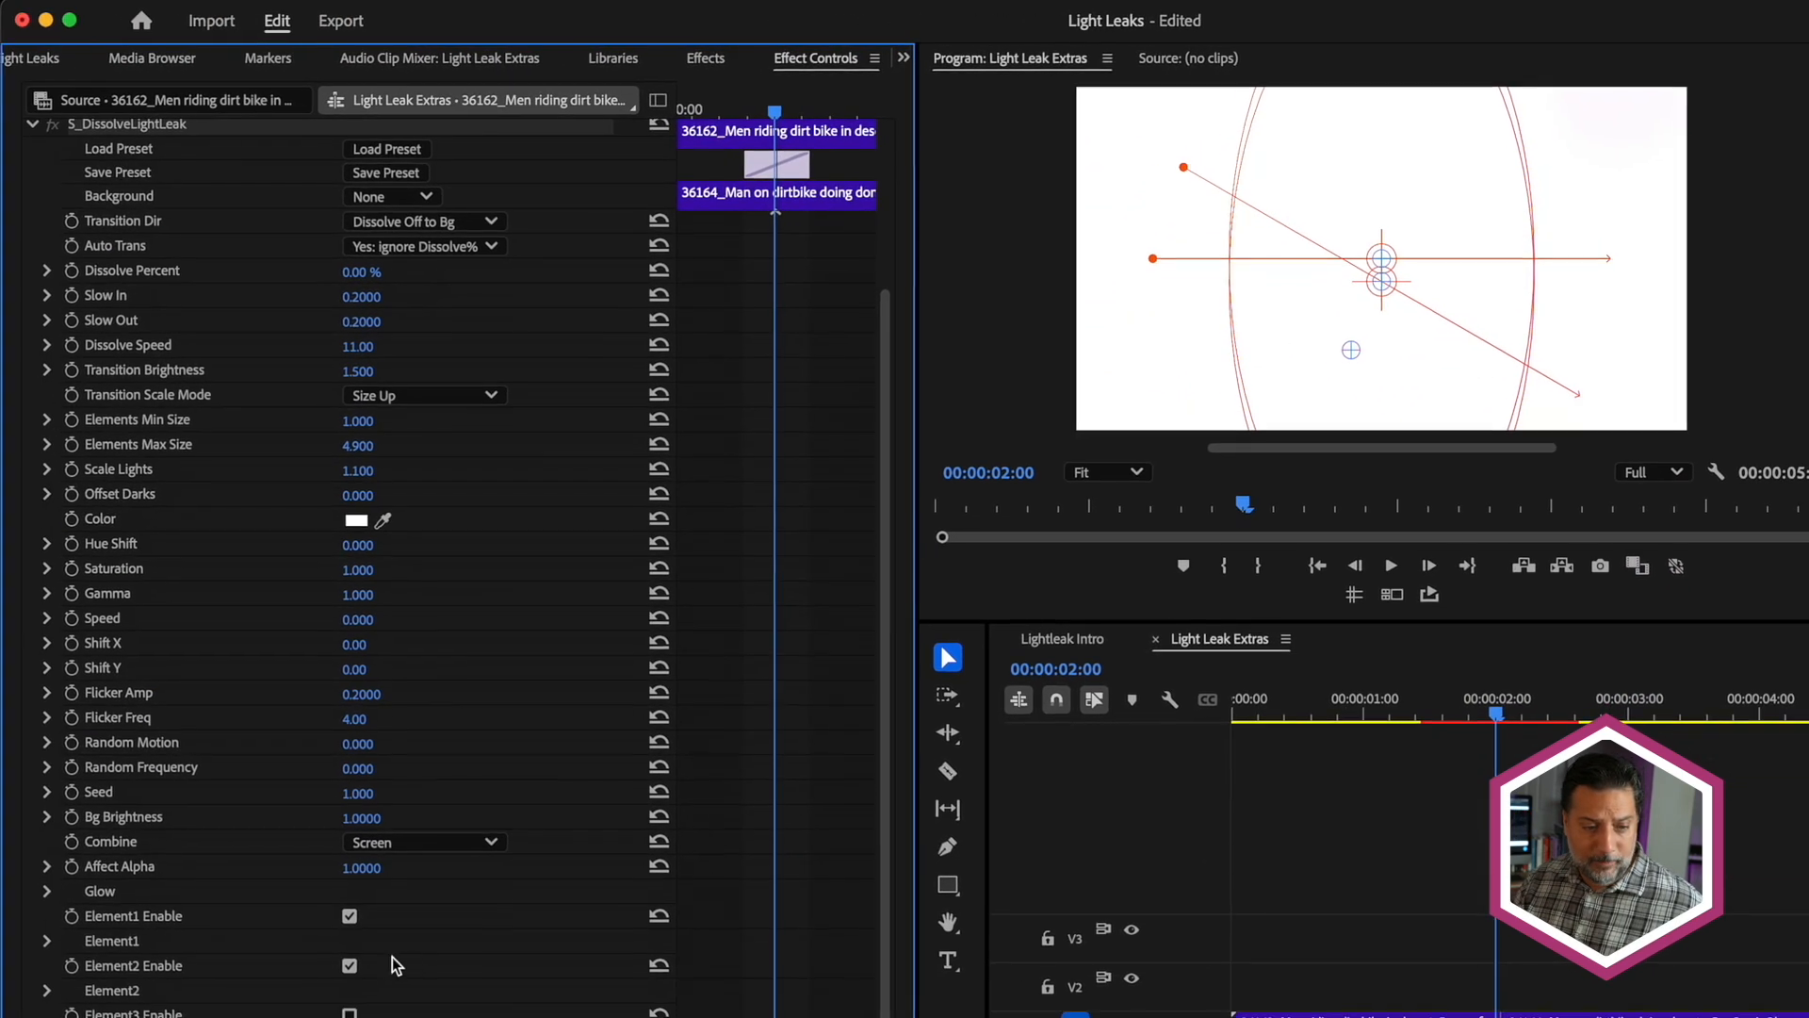
click(349, 965)
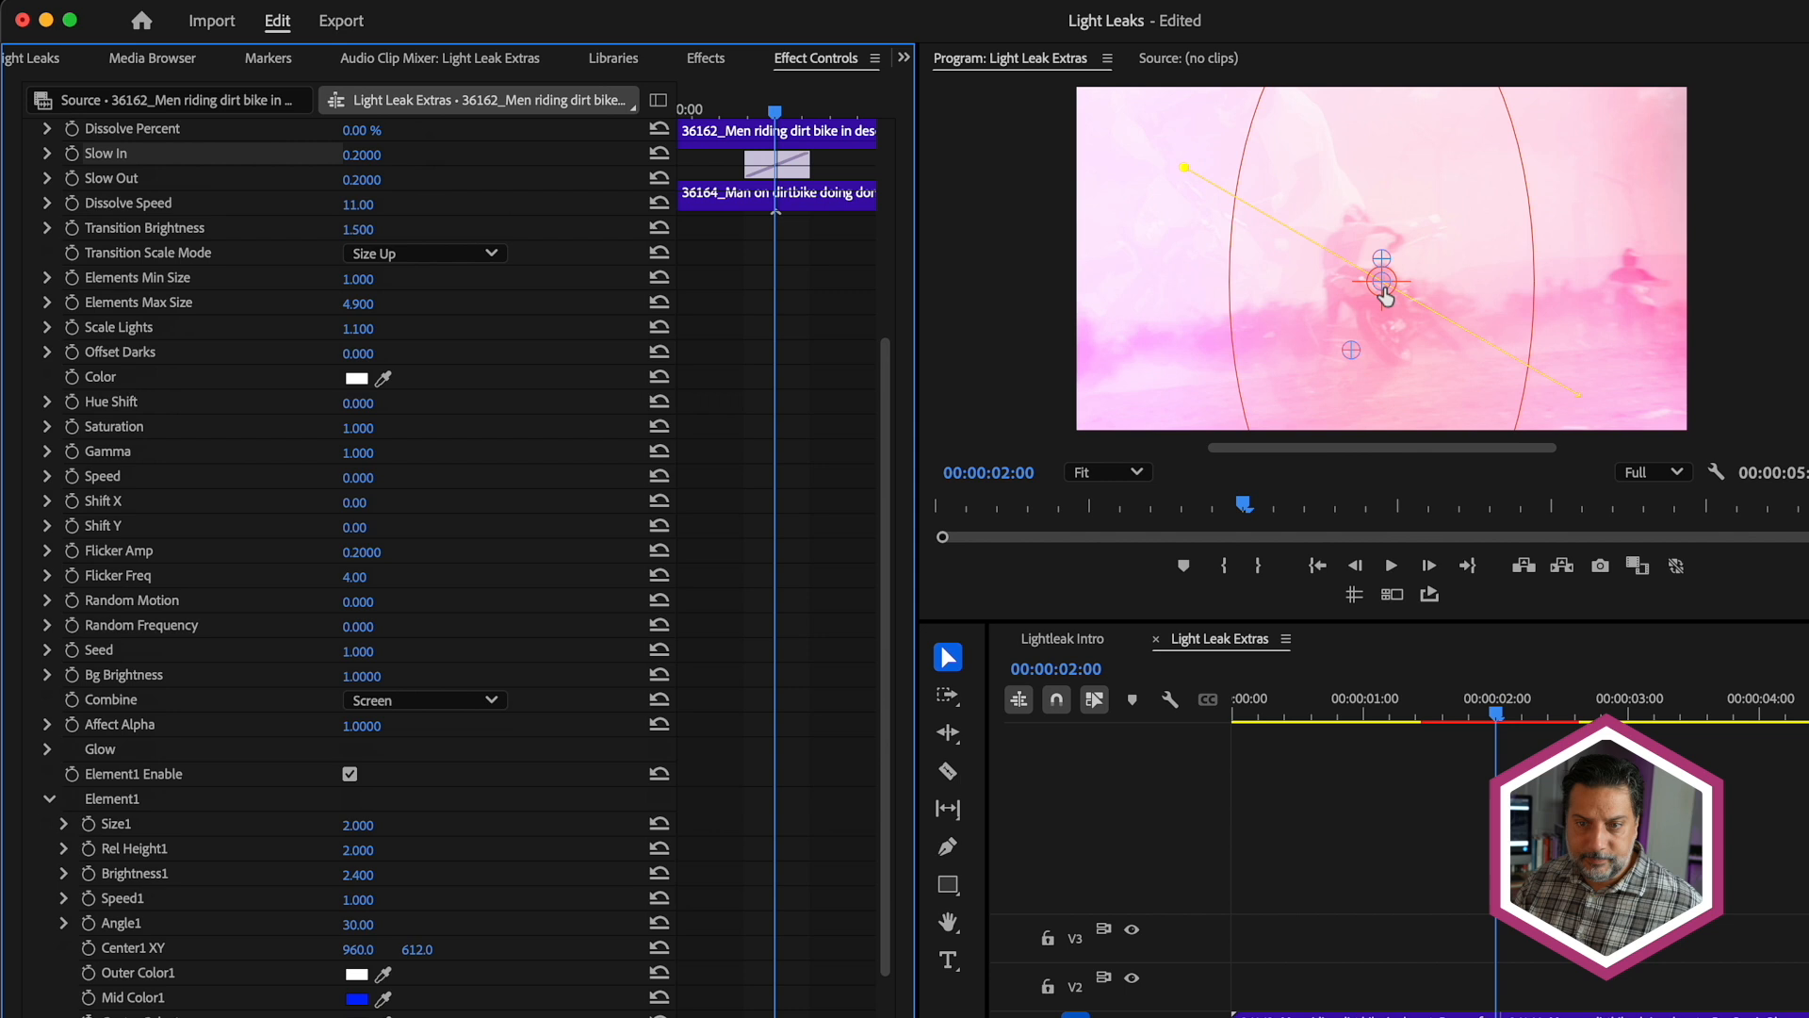
drag(1381, 281, 1434, 264)
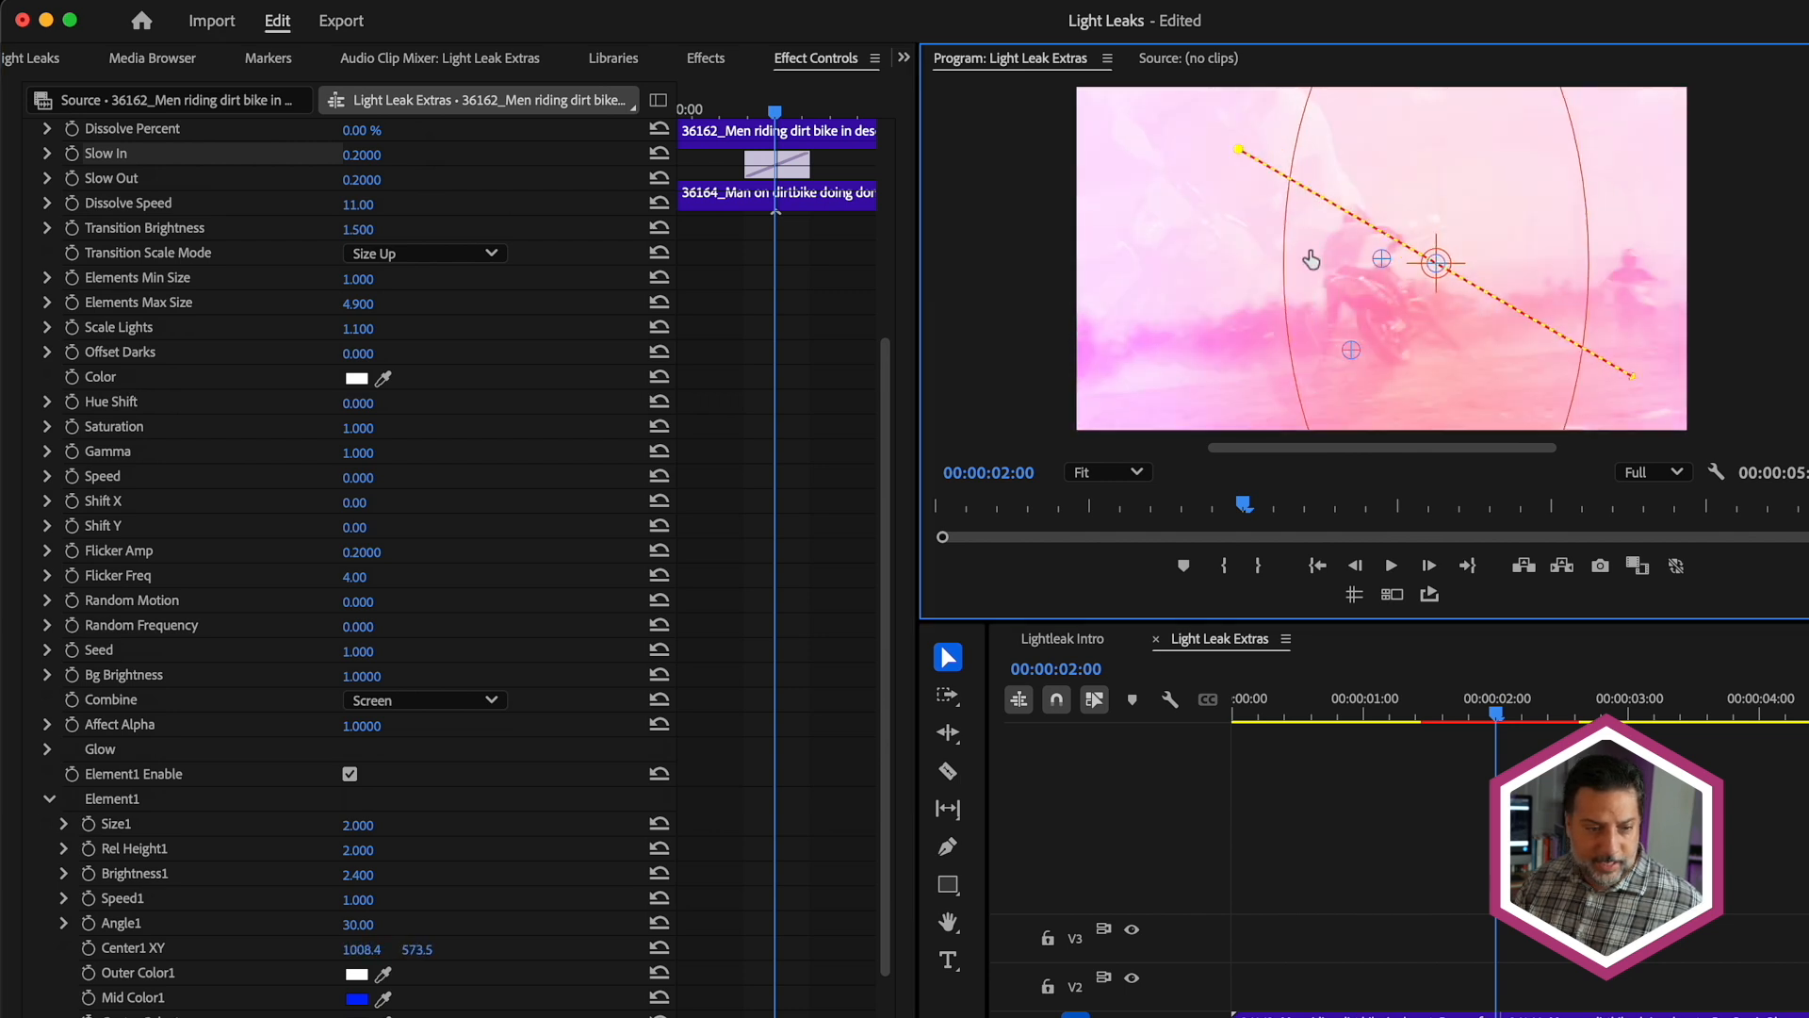
drag(1436, 264, 1343, 213)
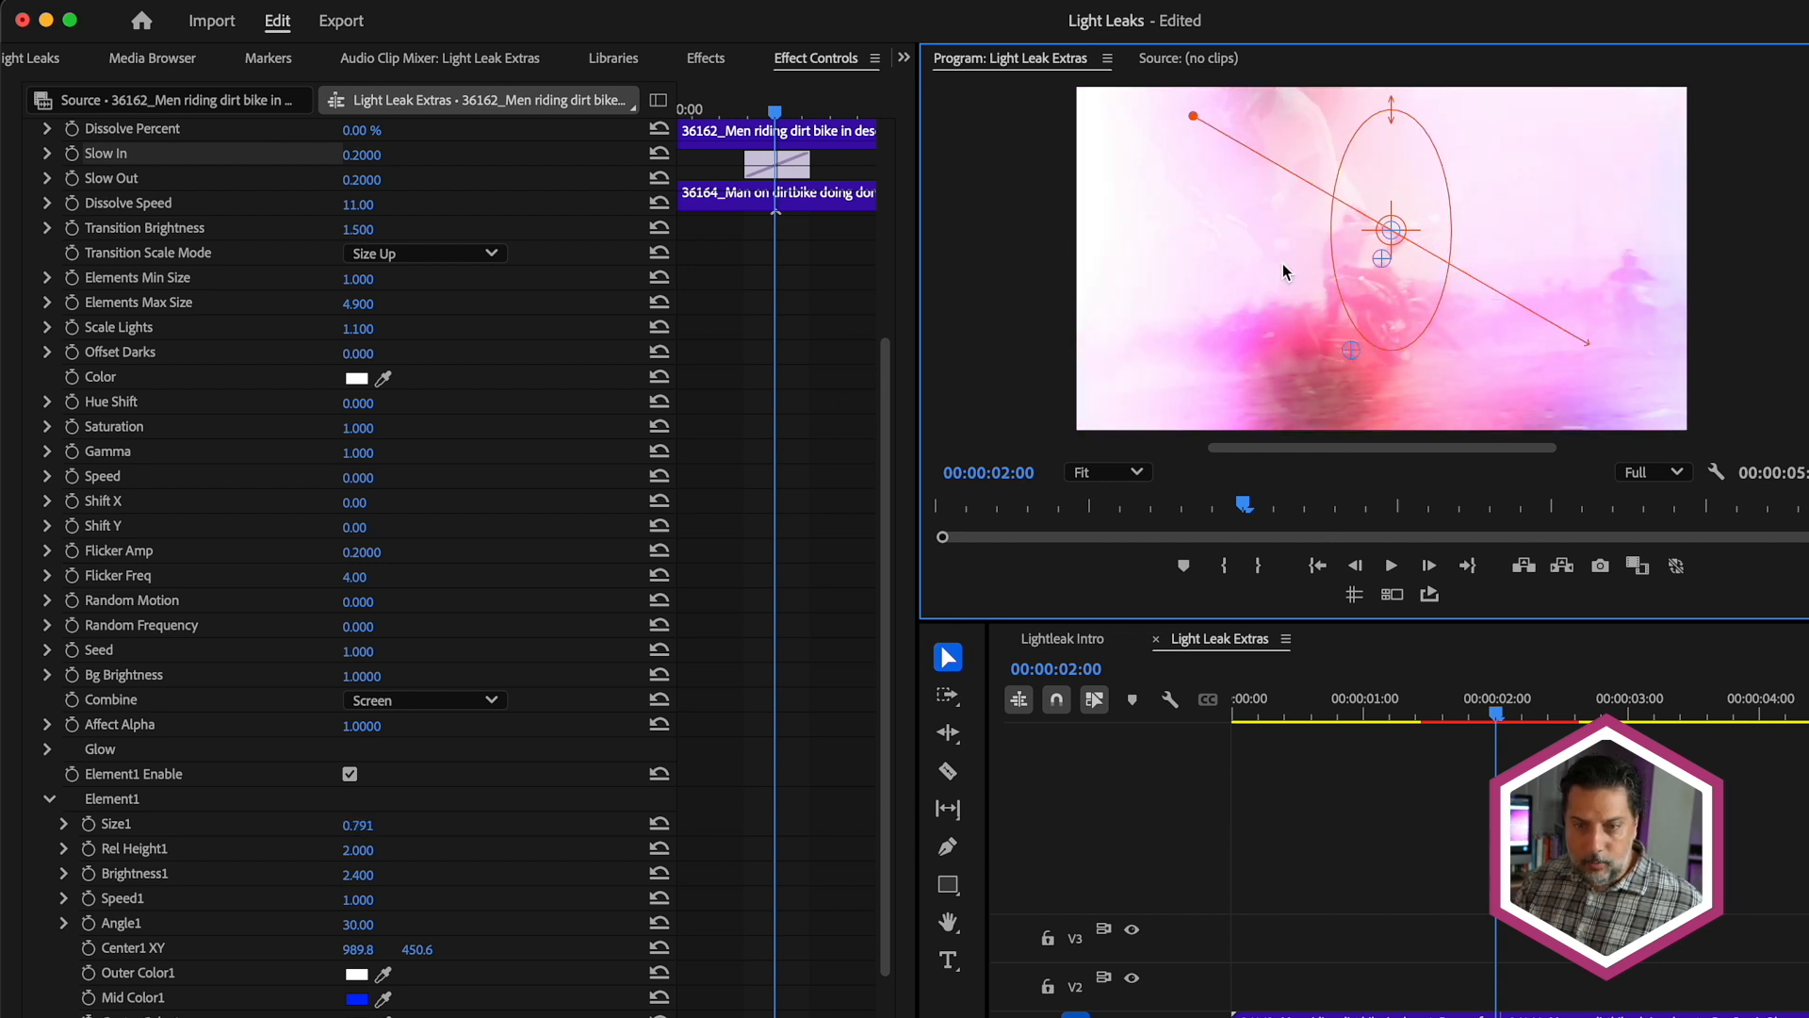
mouse_move(1246, 322)
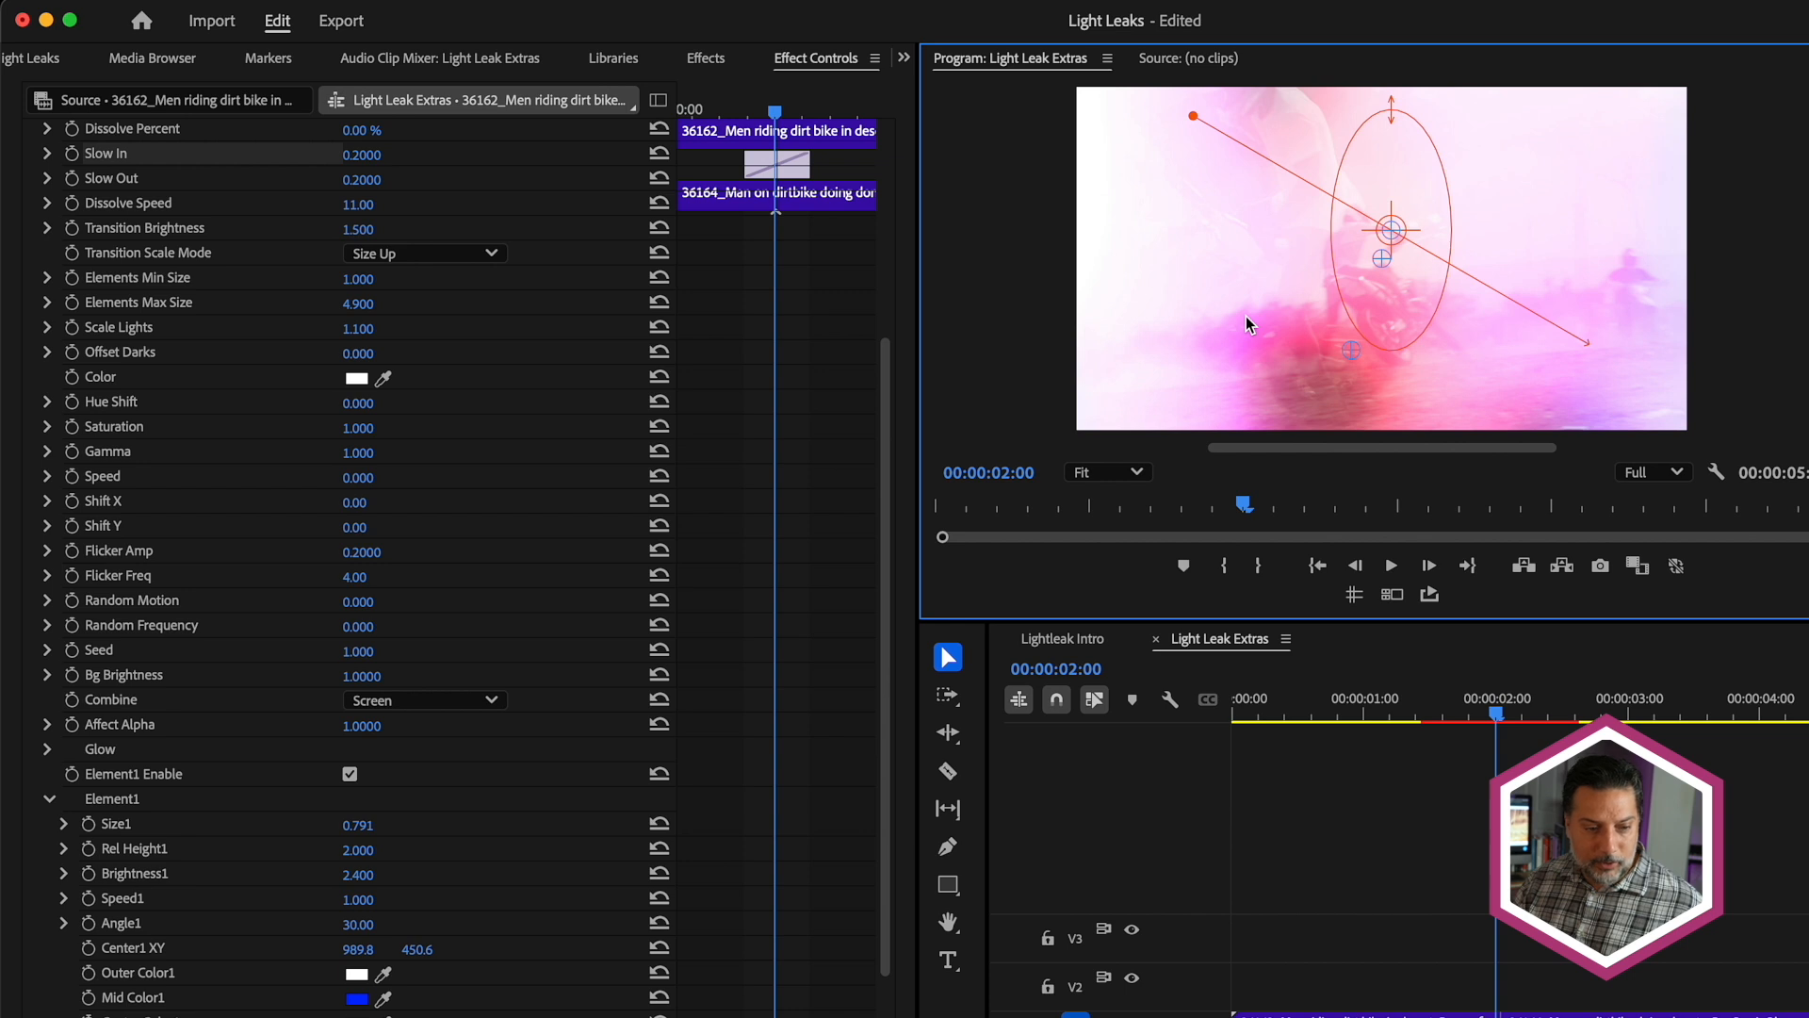
mouse_move(151, 1012)
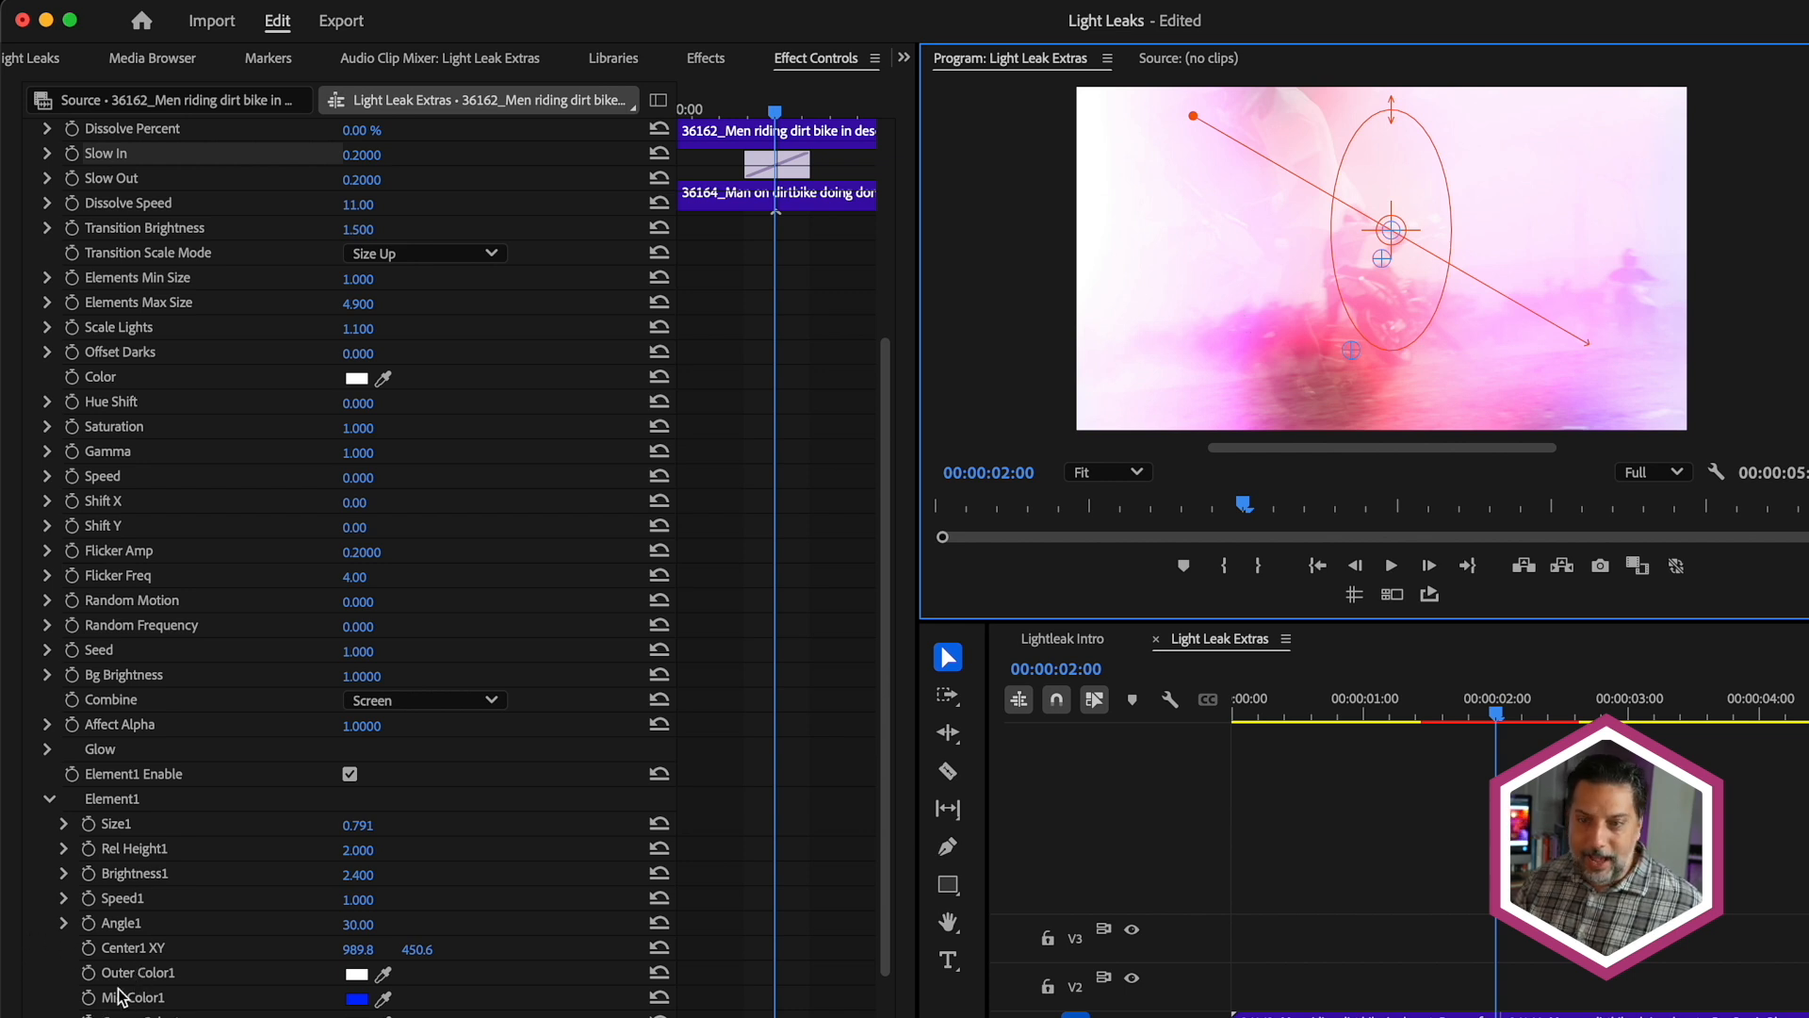
click(358, 997)
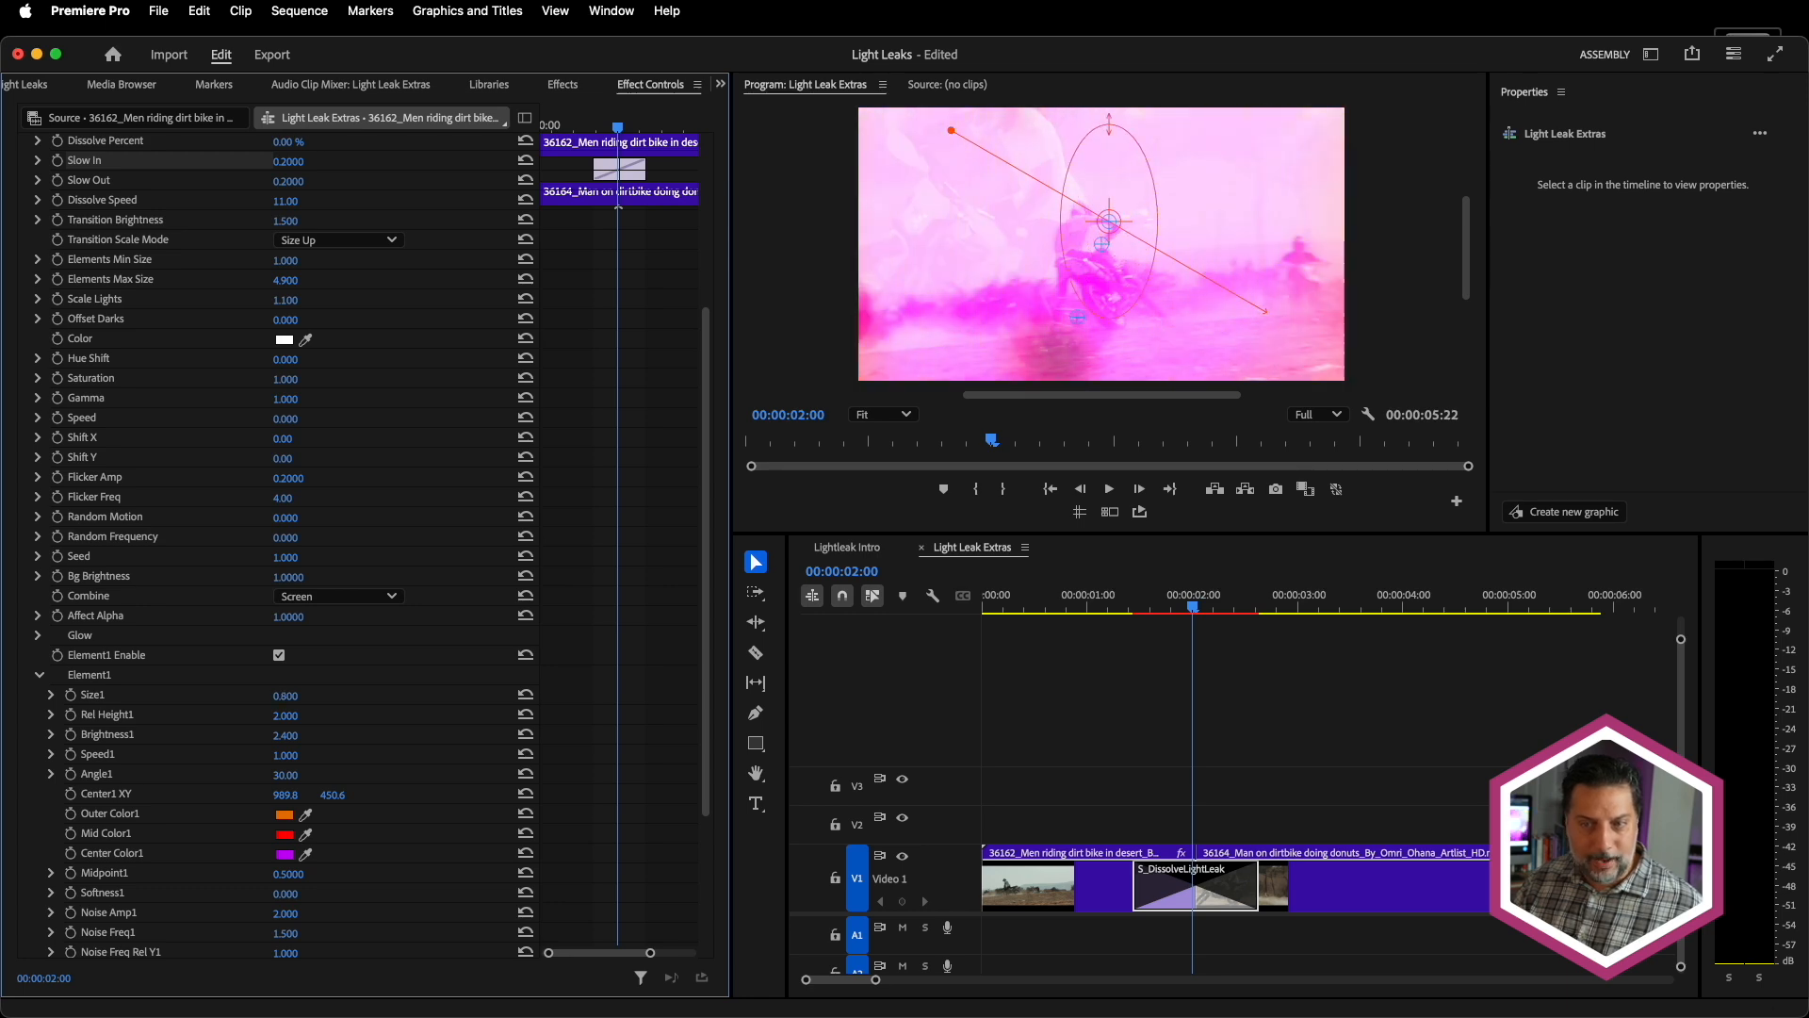
mouse_move(1002, 270)
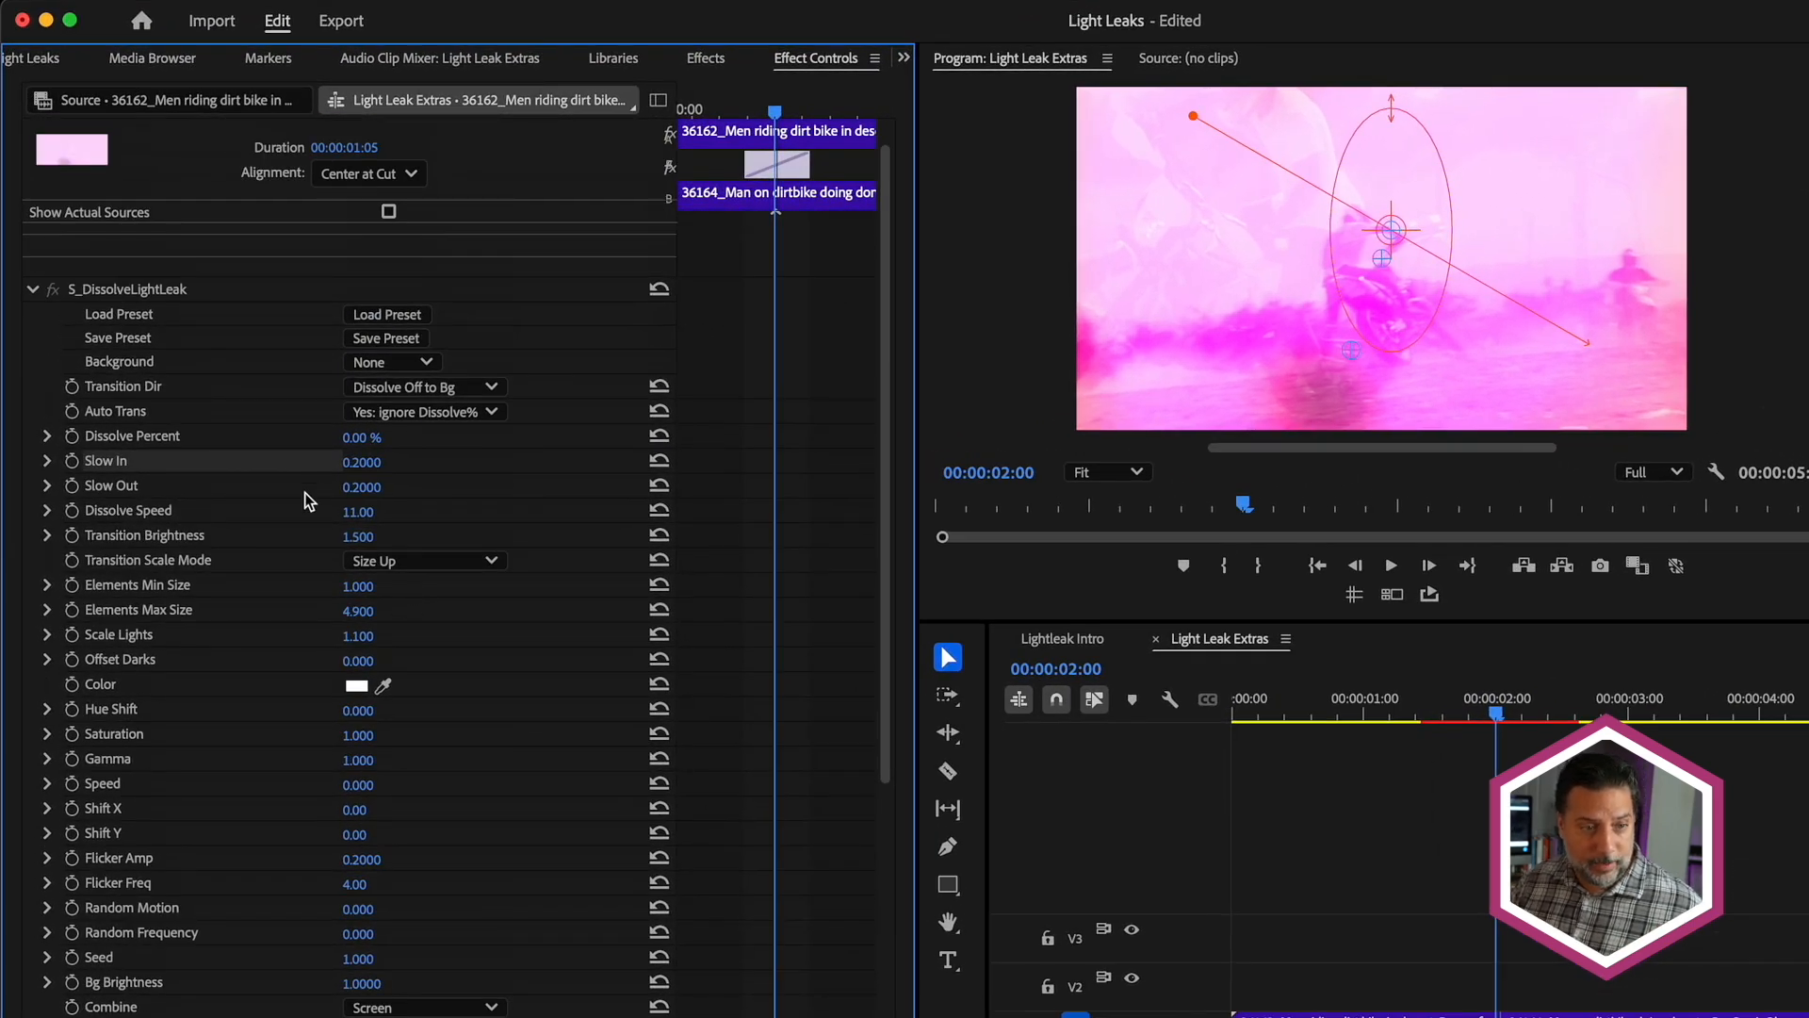
mouse_move(153, 829)
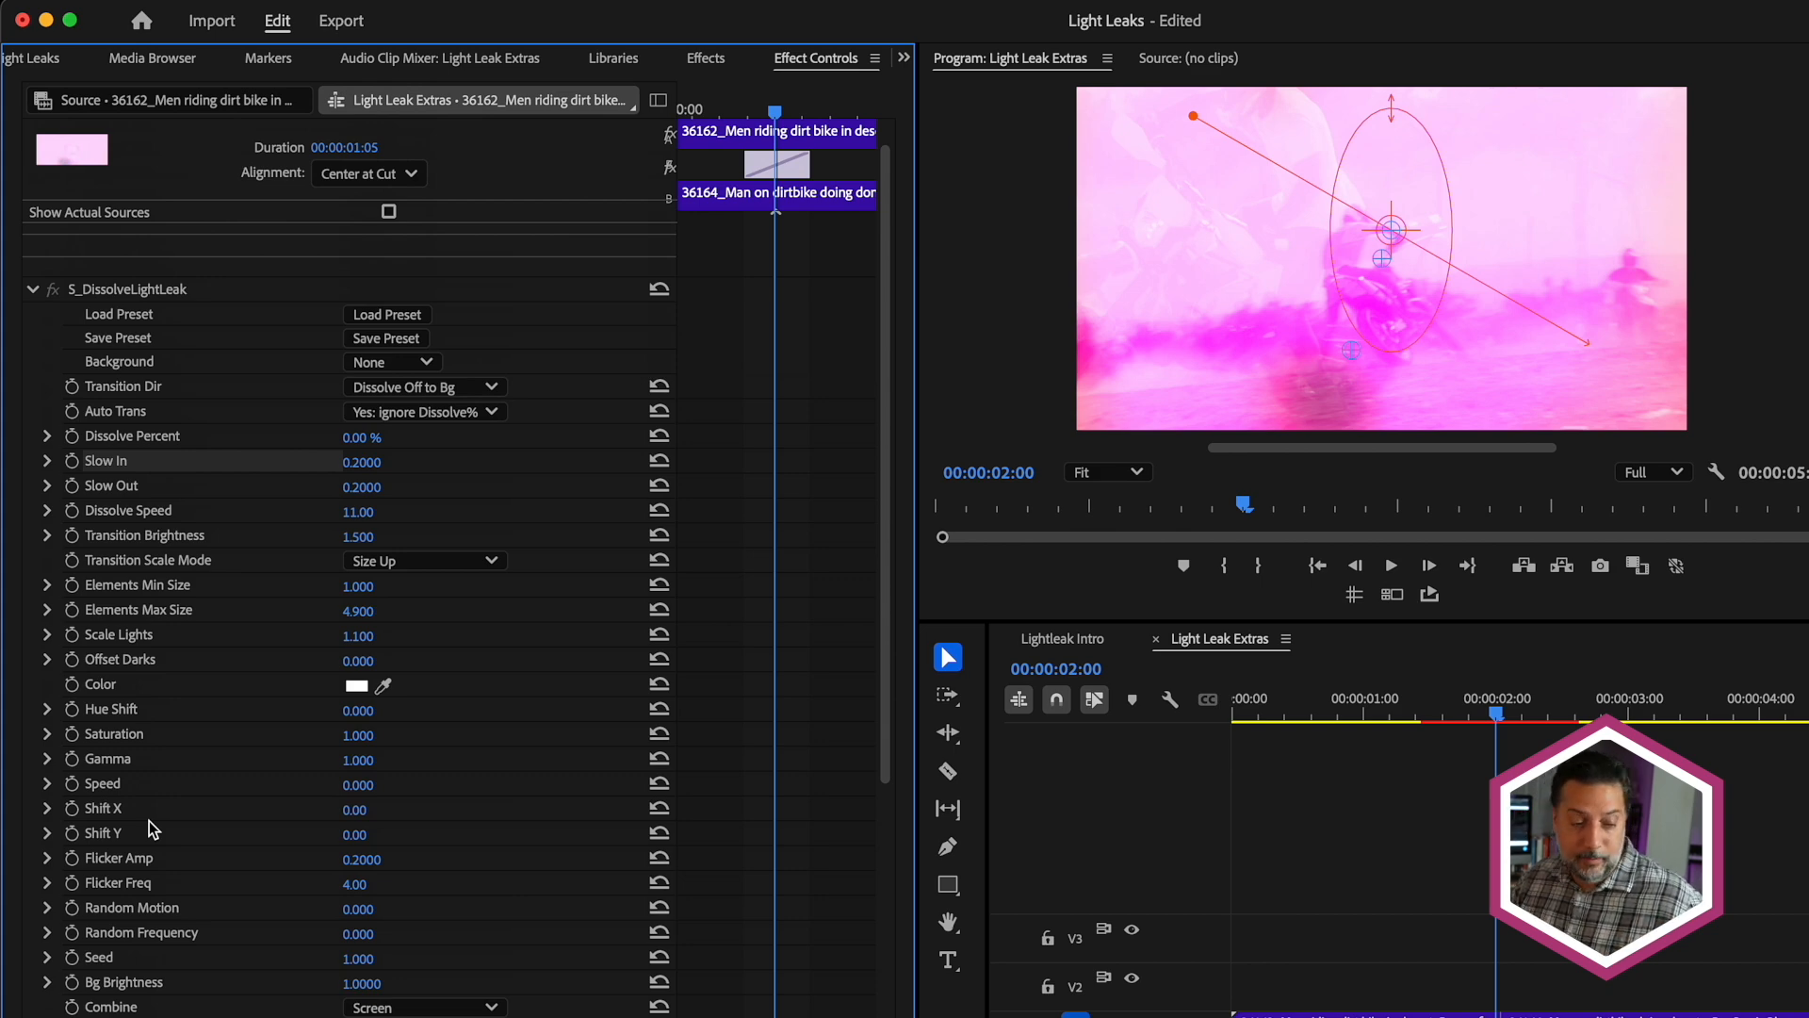
mouse_move(190, 803)
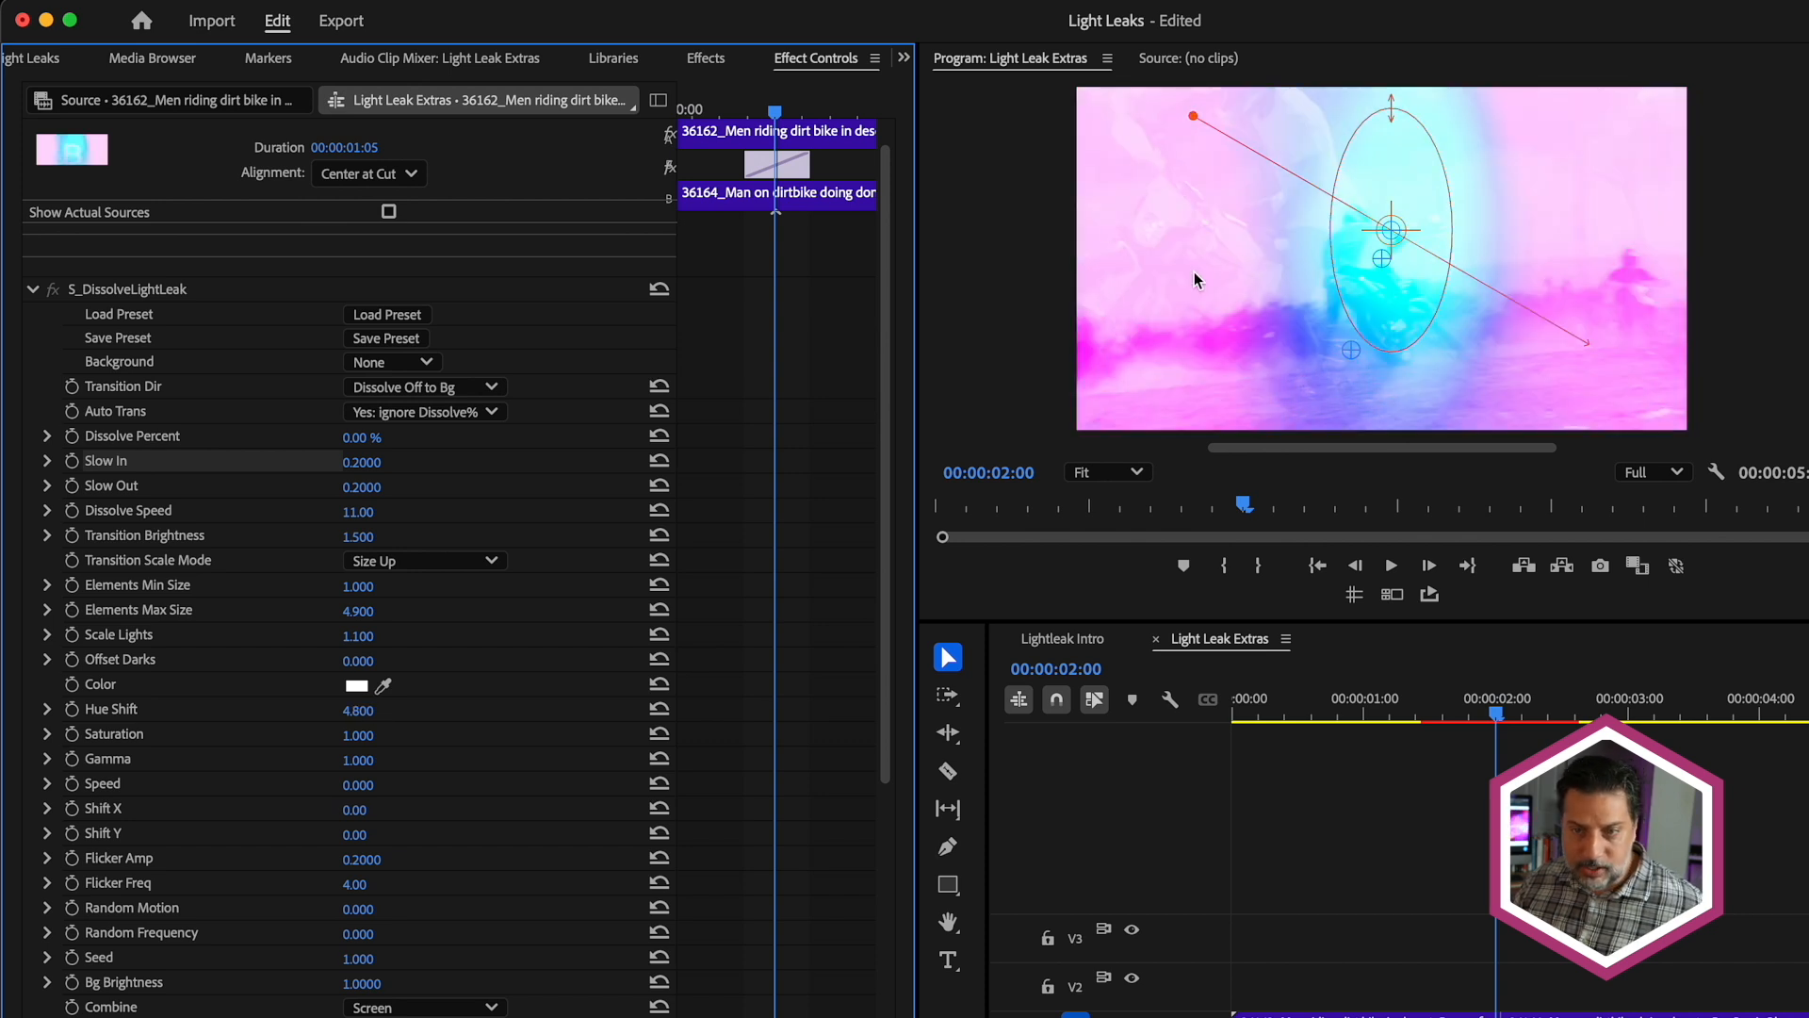
mouse_move(1462, 351)
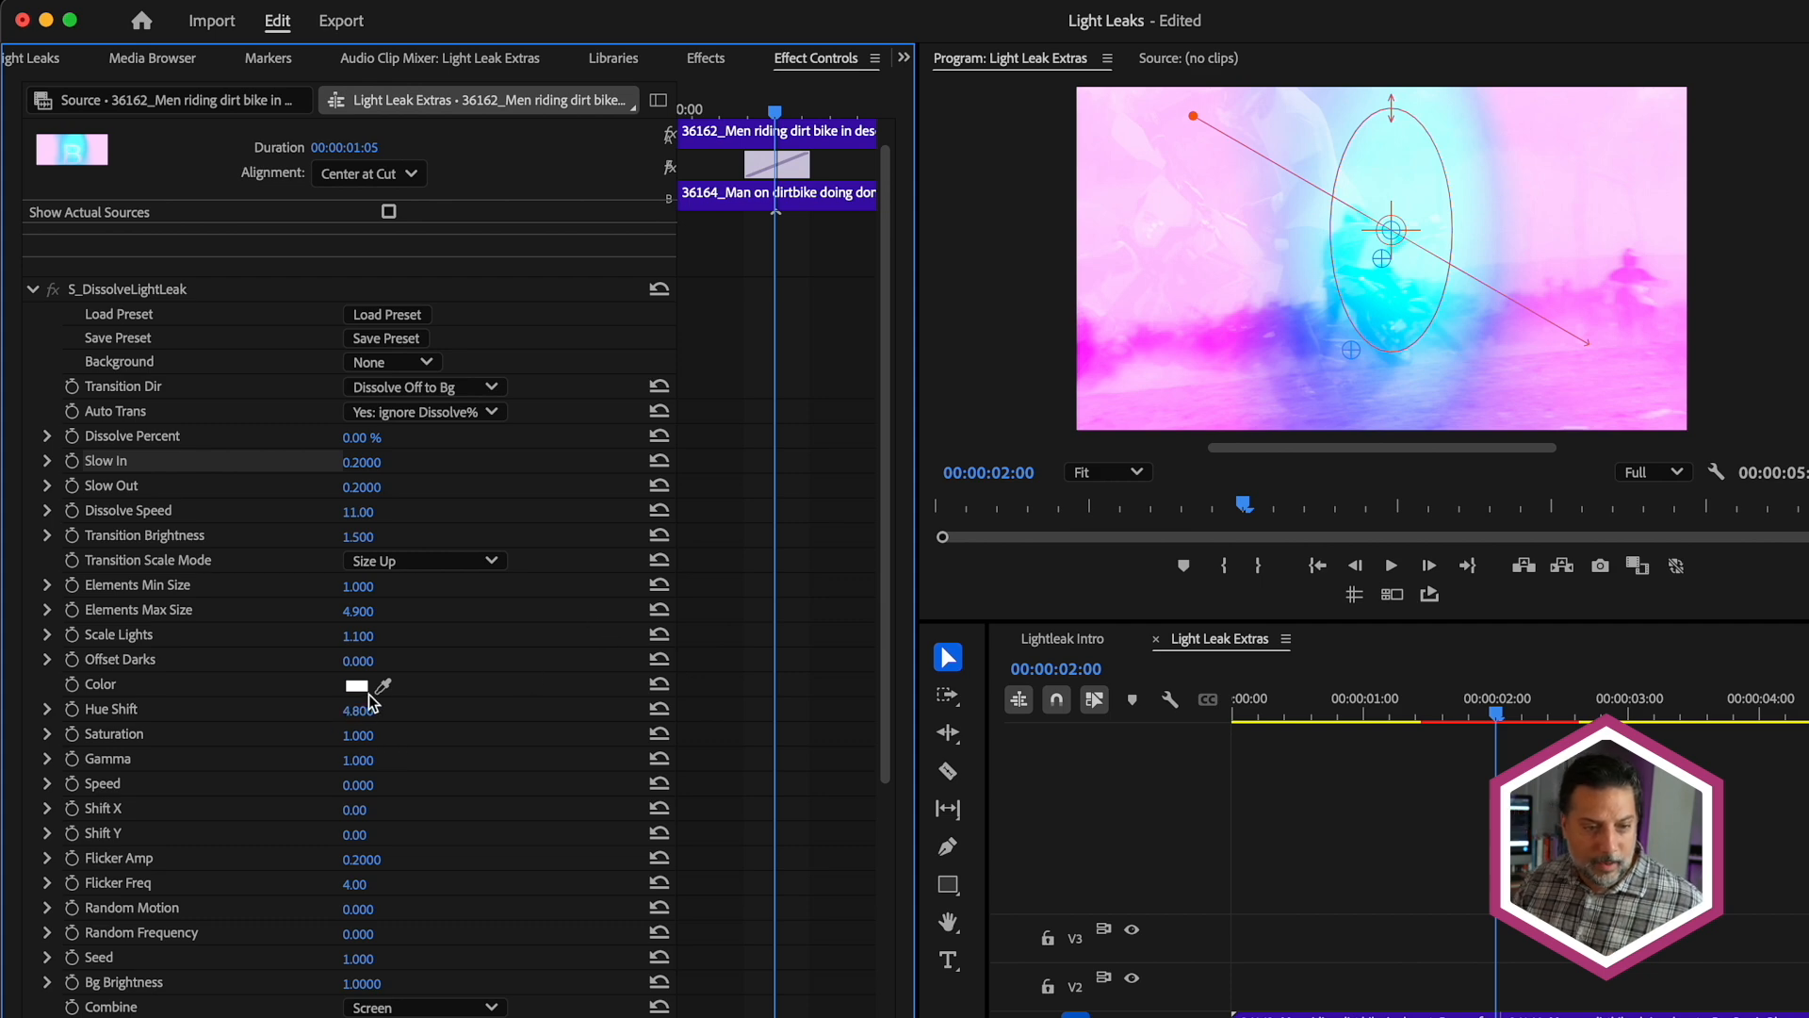
- Tint the transition's overall colour purple 8B00A9 via the Color Picker
click(356, 682)
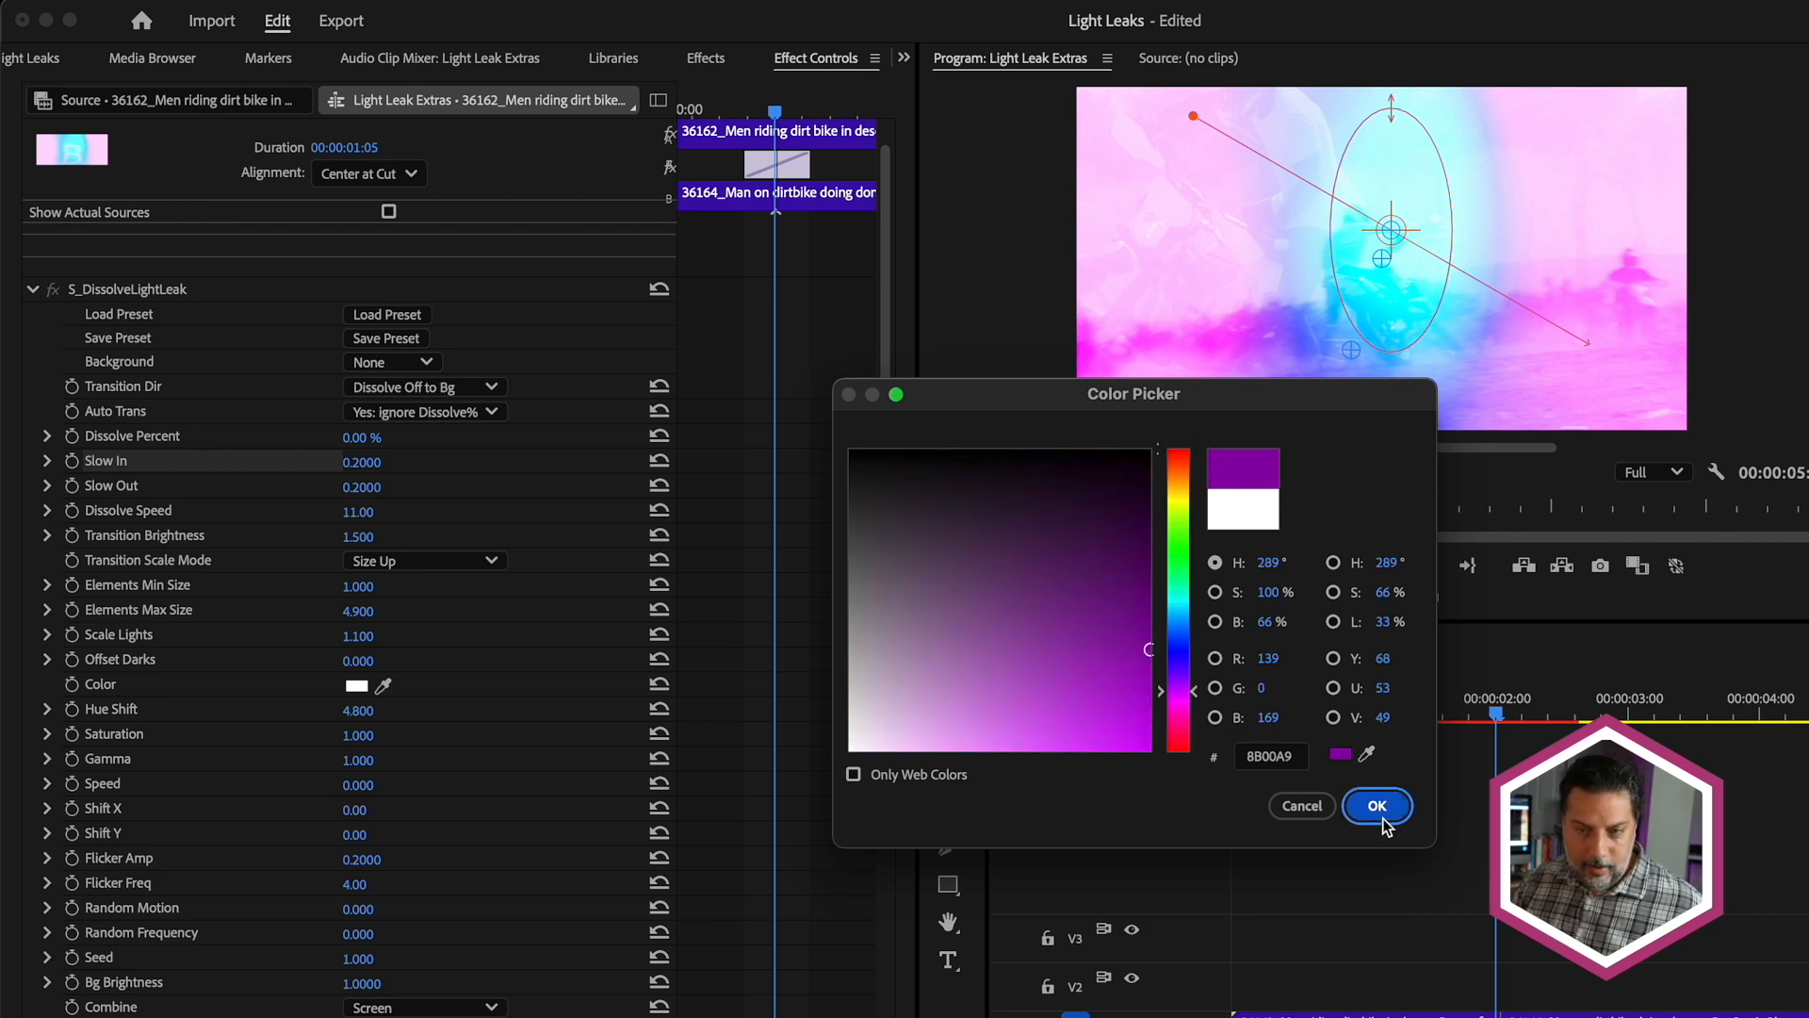
click(1375, 805)
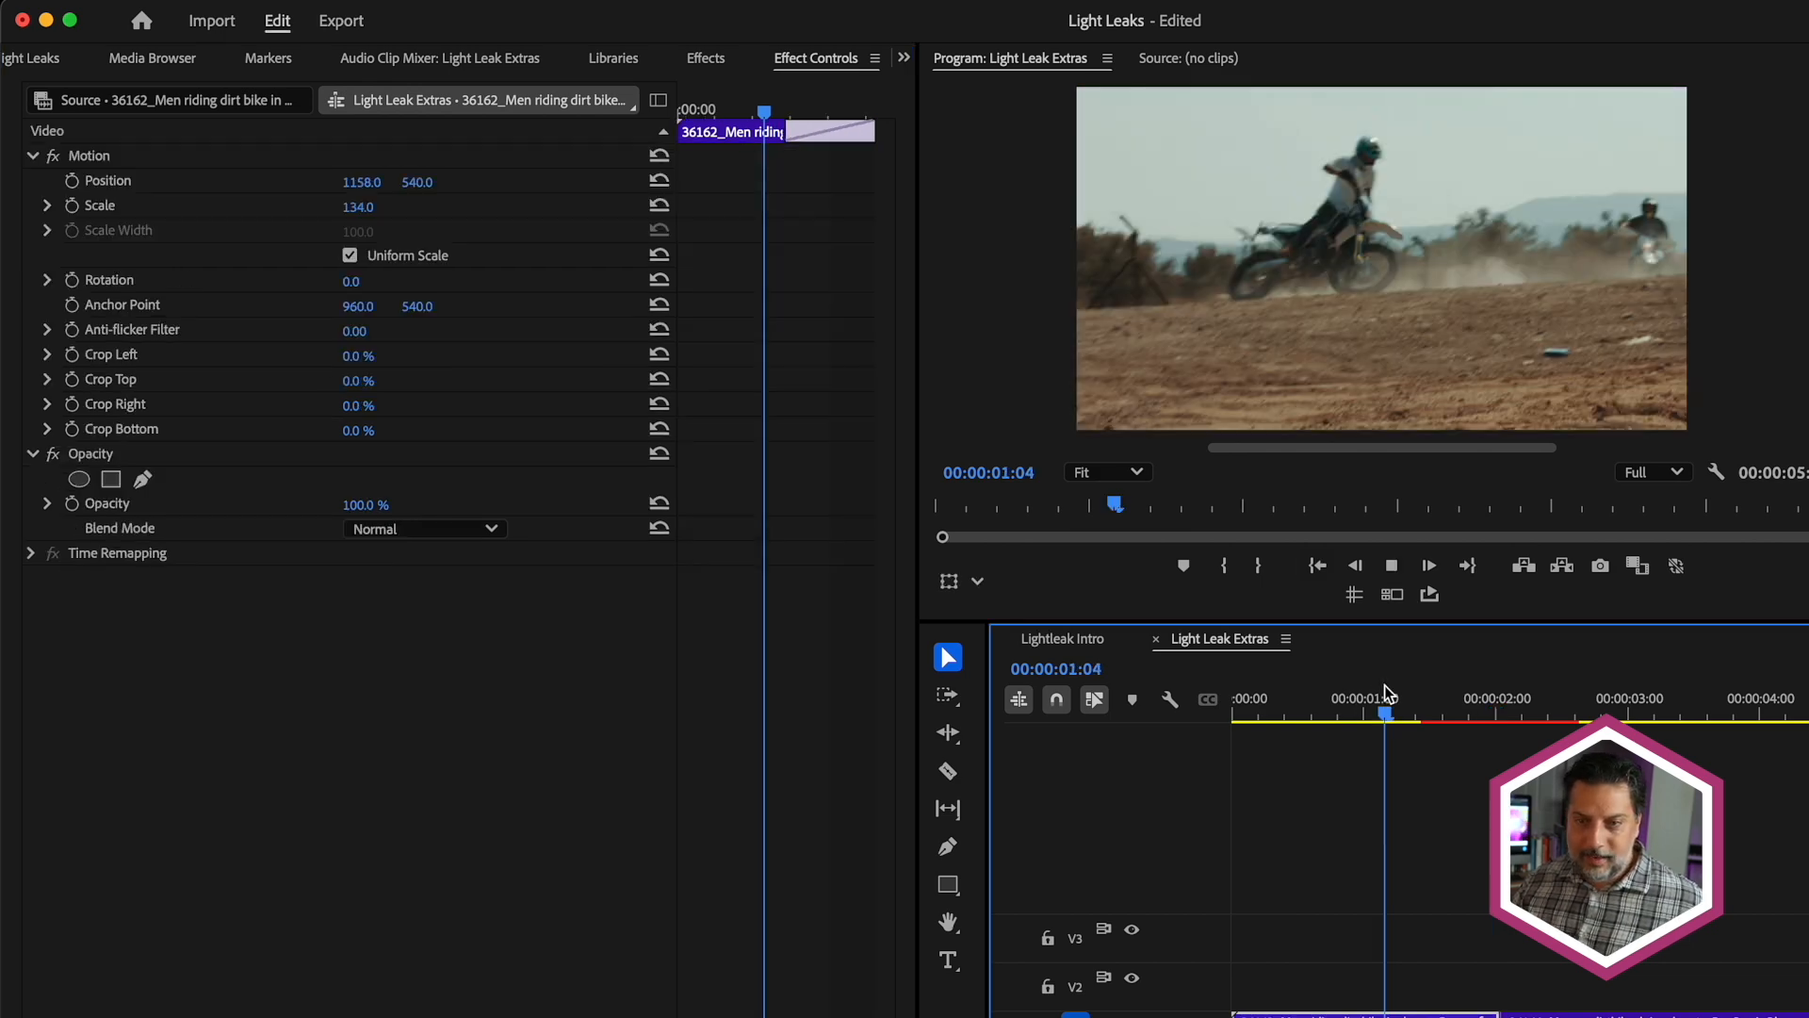
- Reselect the transition and set Speed to 1.5 with Flicker Amp 4
click(1500, 712)
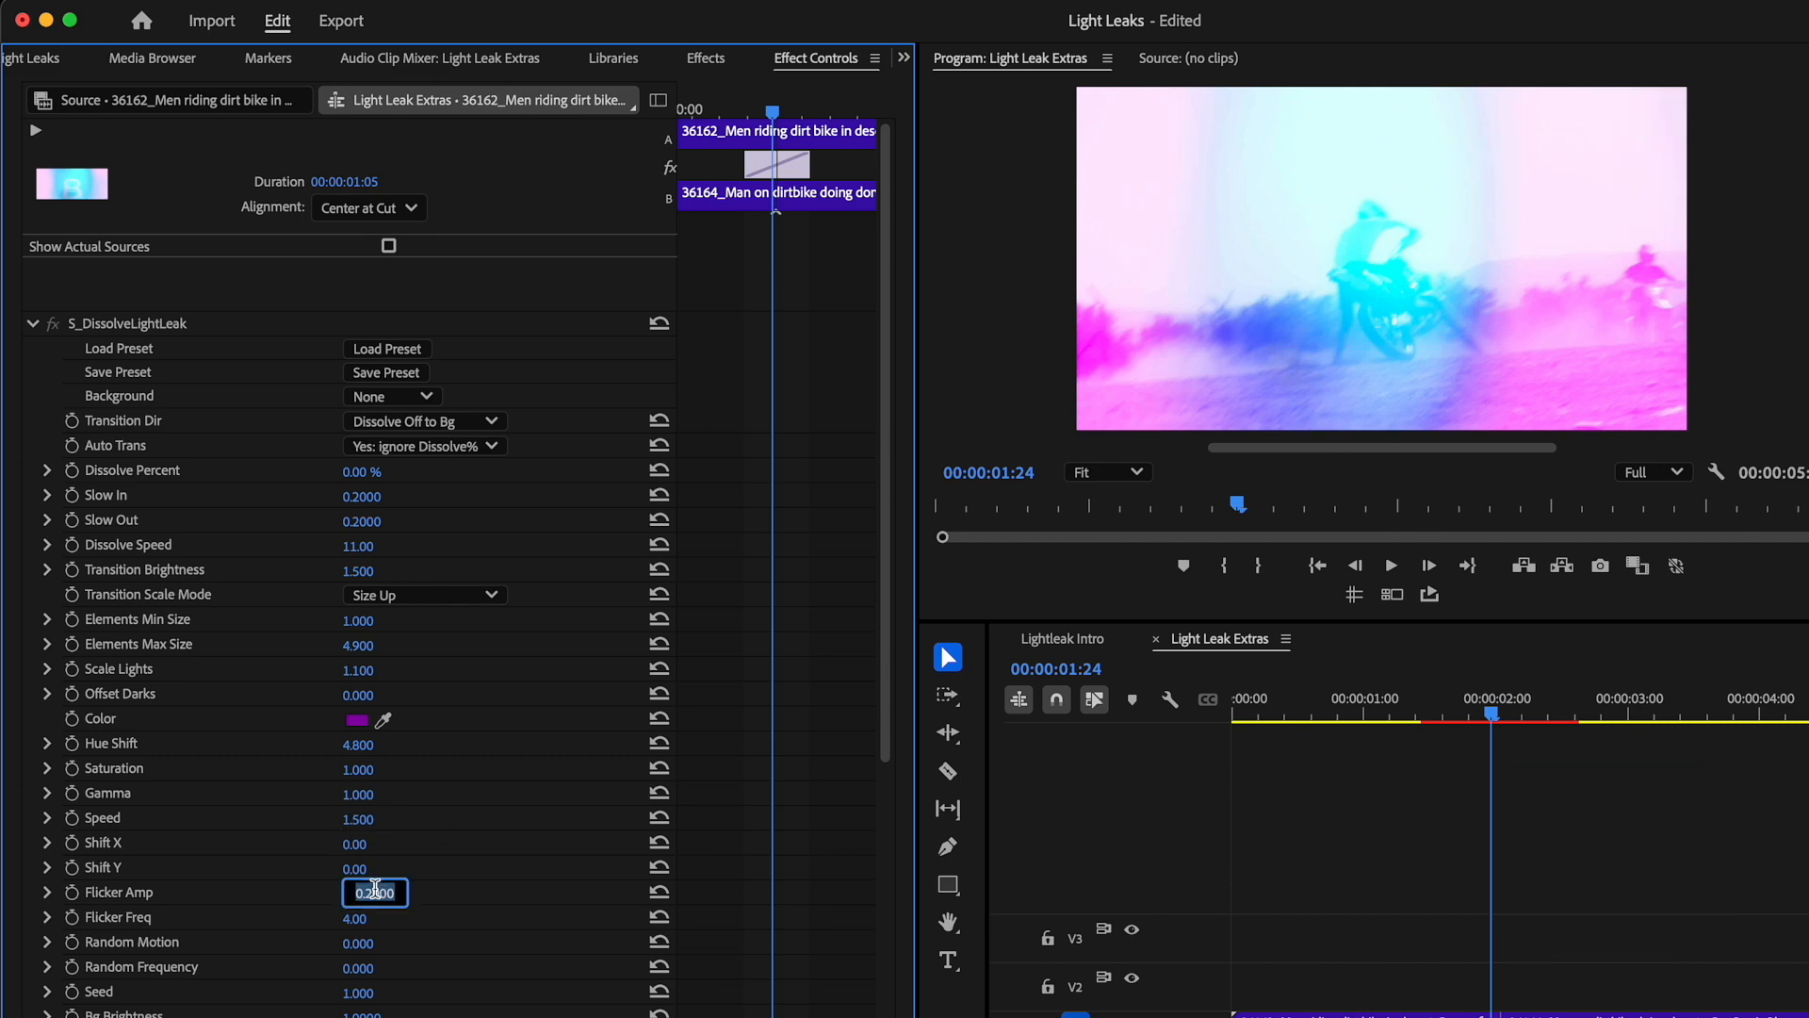
text(4)
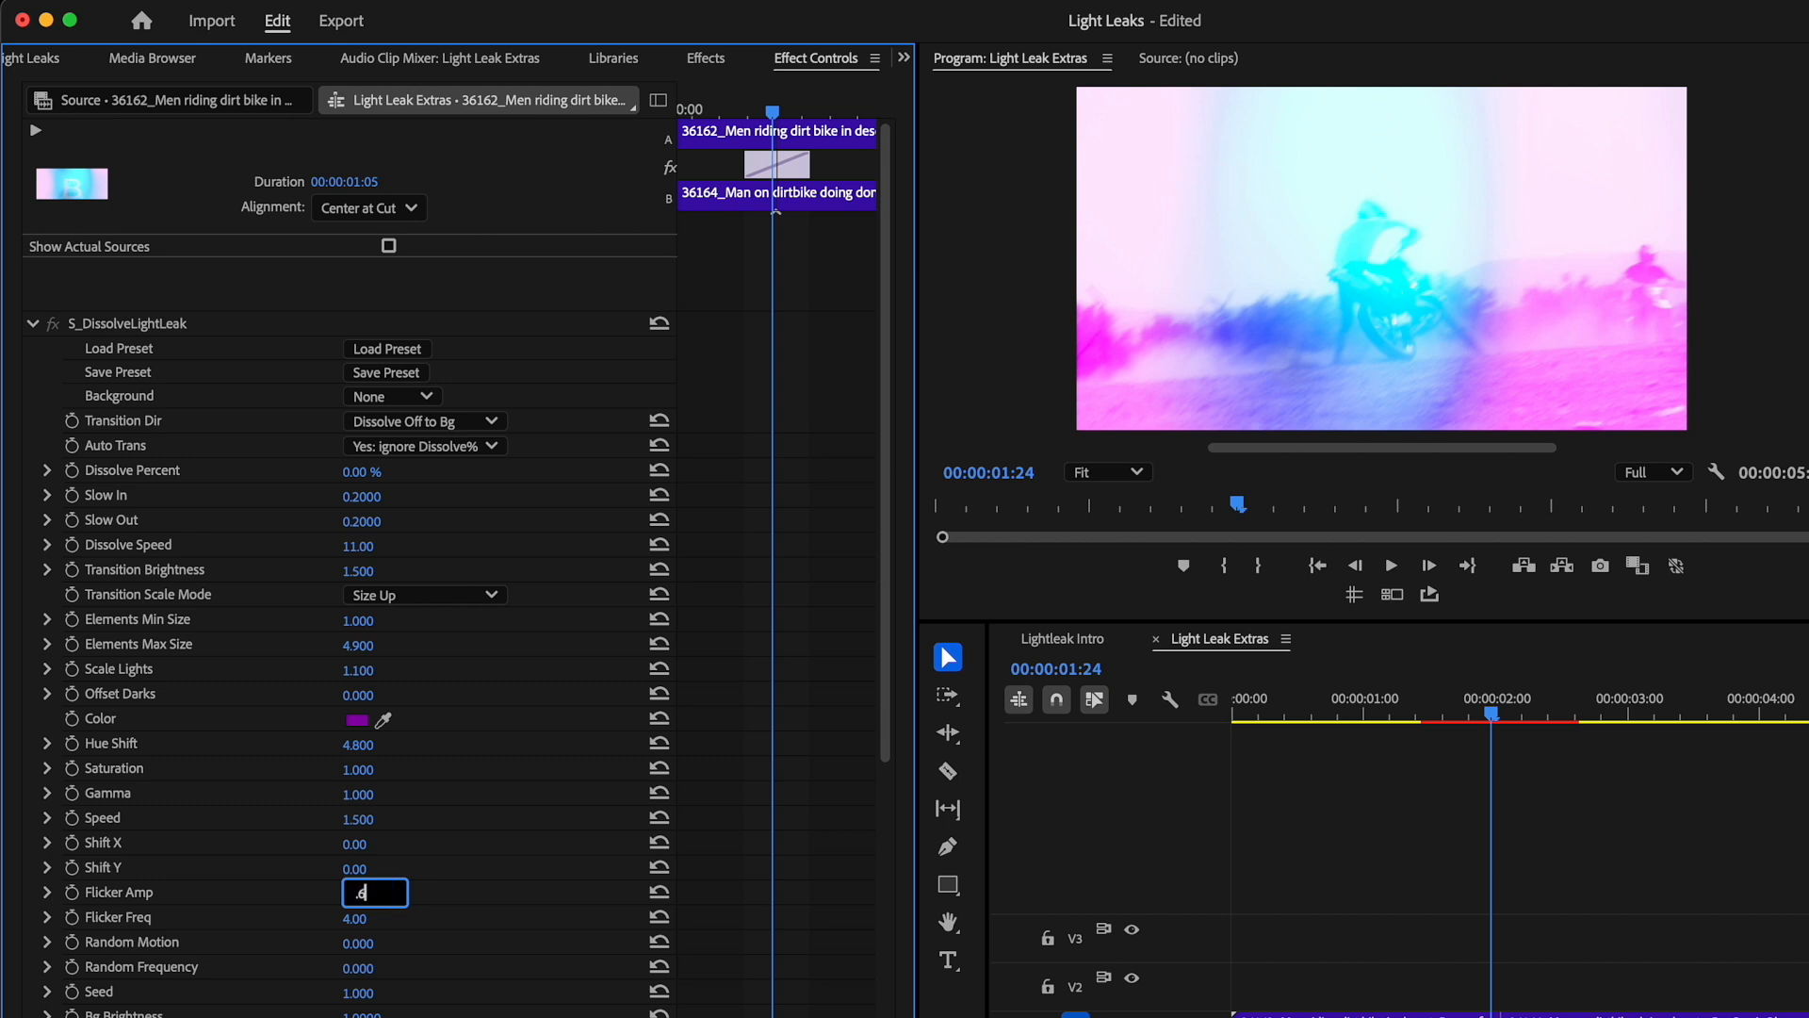